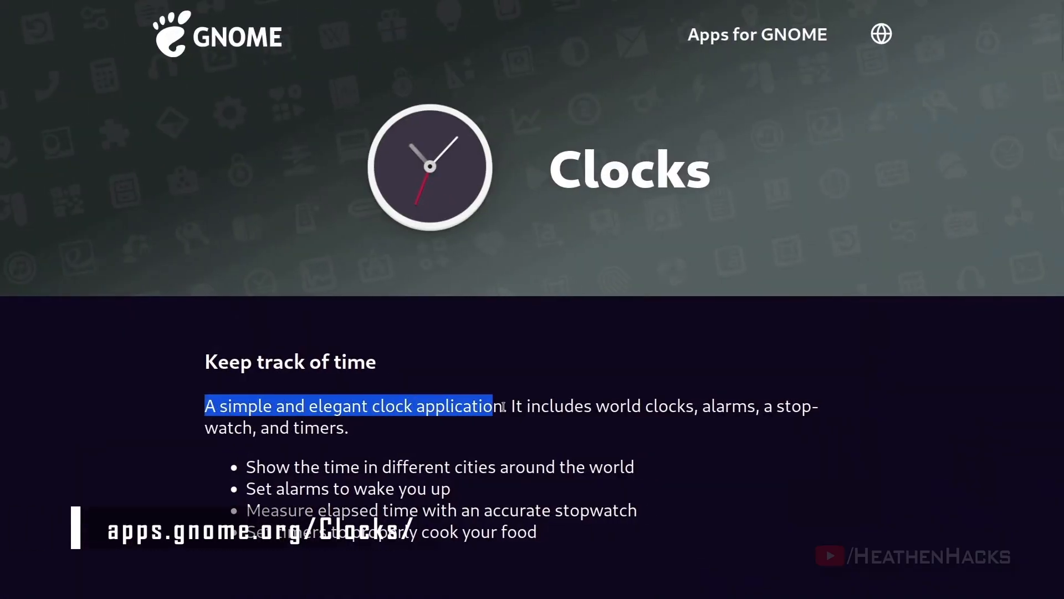
# Step: Switch to the Timer view and start the 00:00:05 countdown running
pyautogui.moveTo(498, 406); pyautogui.dragTo(767, 405)
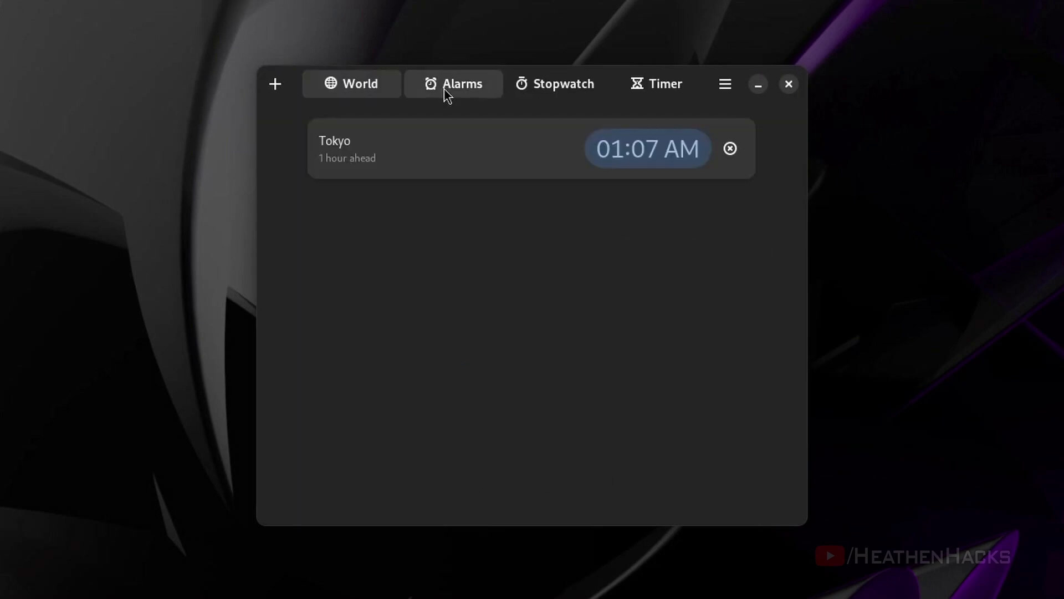
pyautogui.click(655, 83)
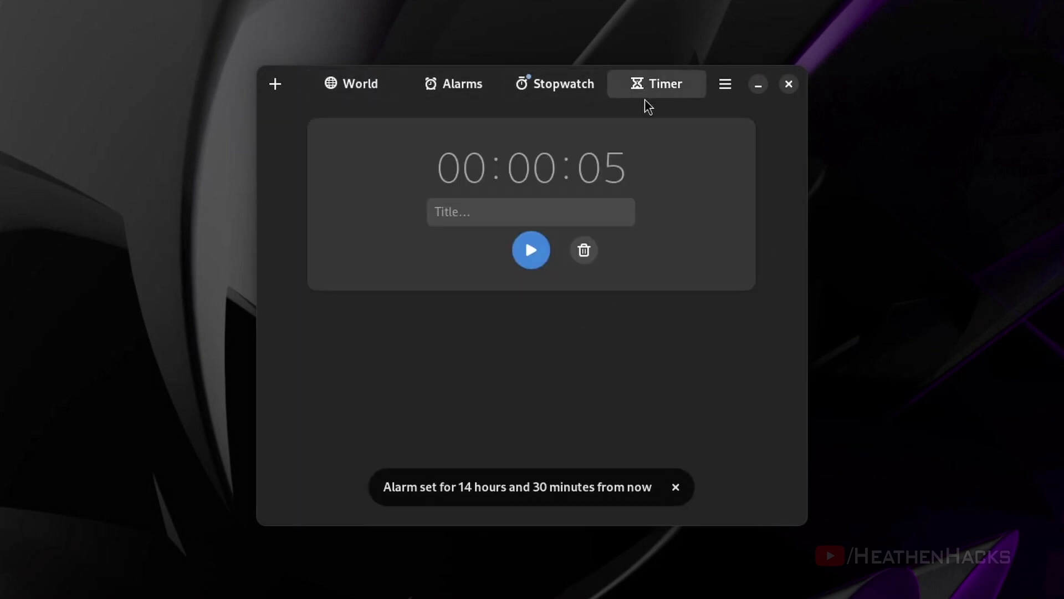
pyautogui.click(531, 250)
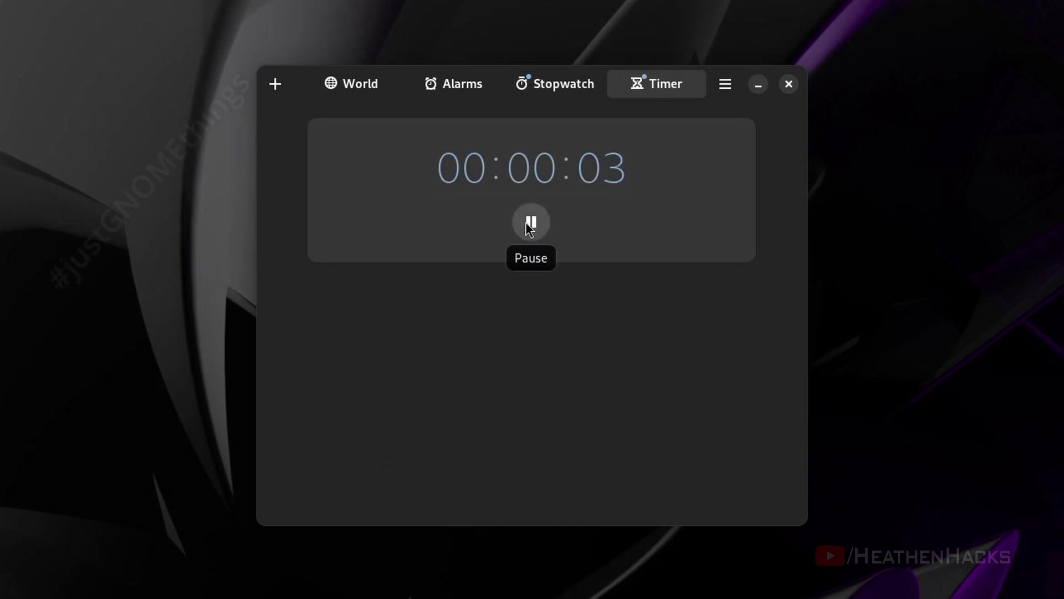
pyautogui.moveTo(434, 380)
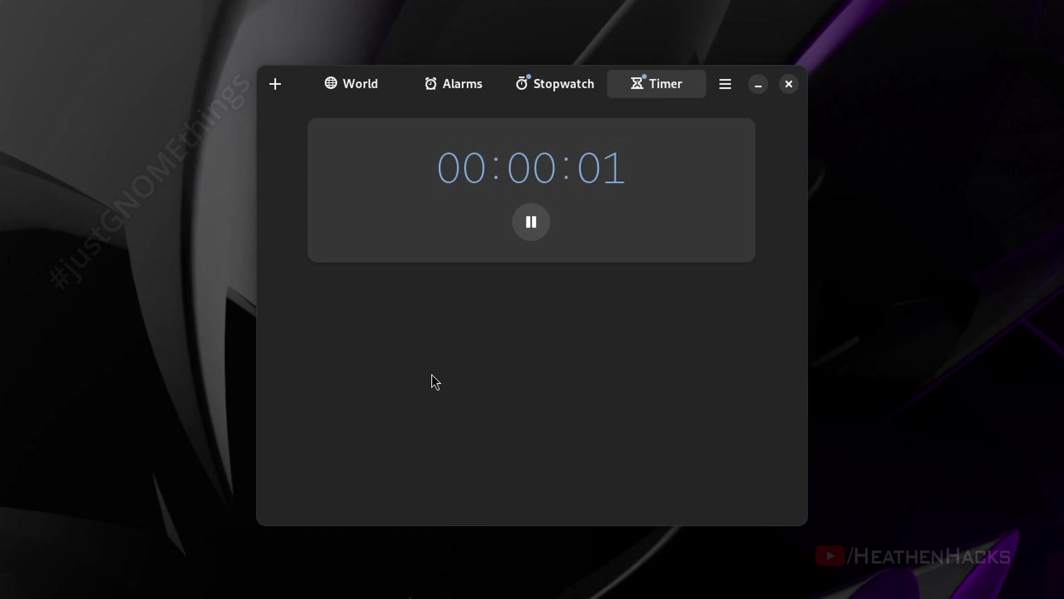
pyautogui.click(531, 221)
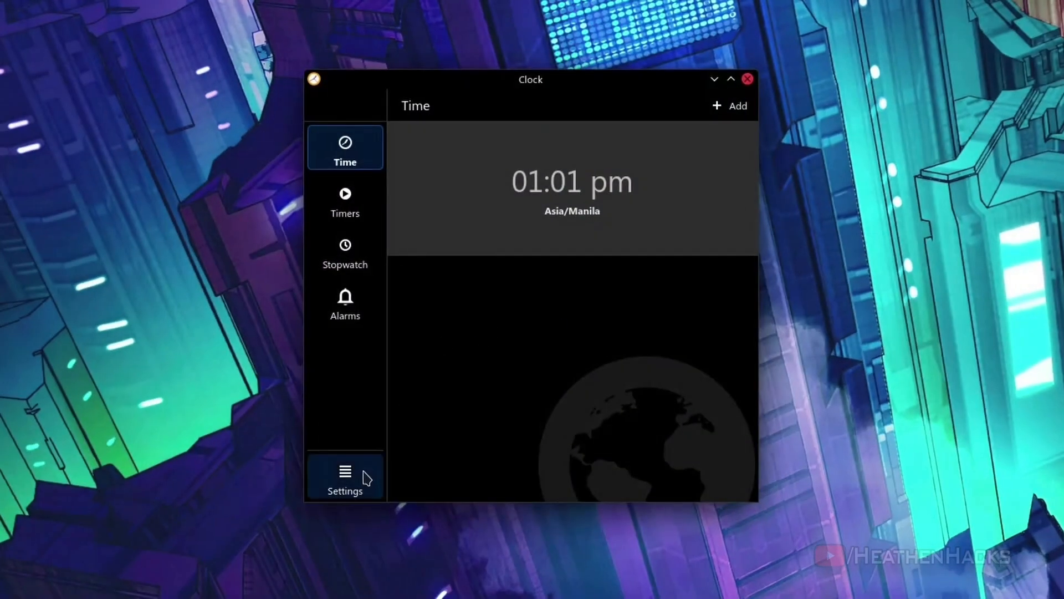
pyautogui.click(345, 476)
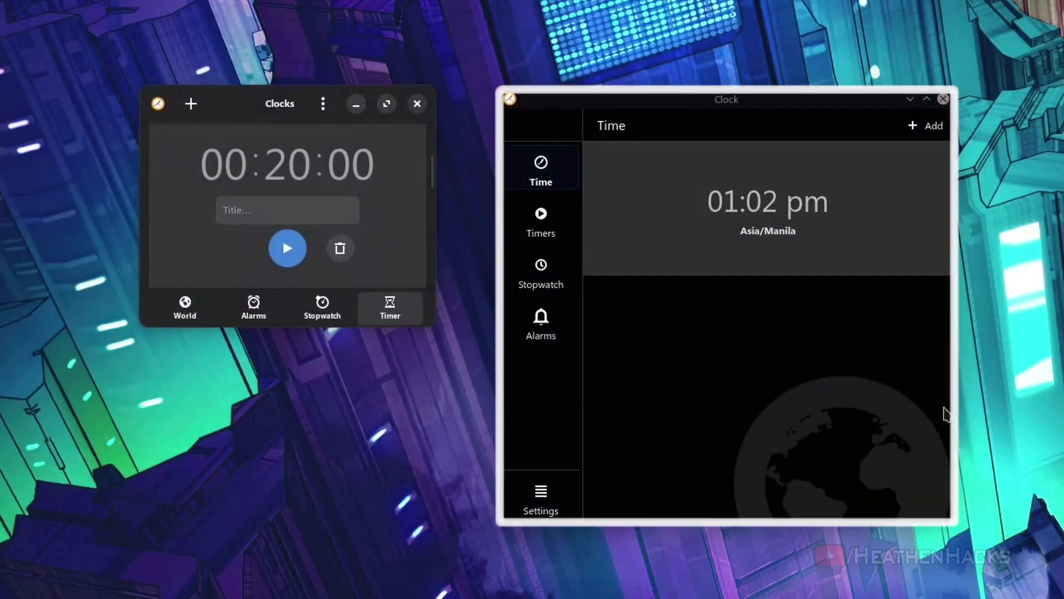
pyautogui.click(541, 201)
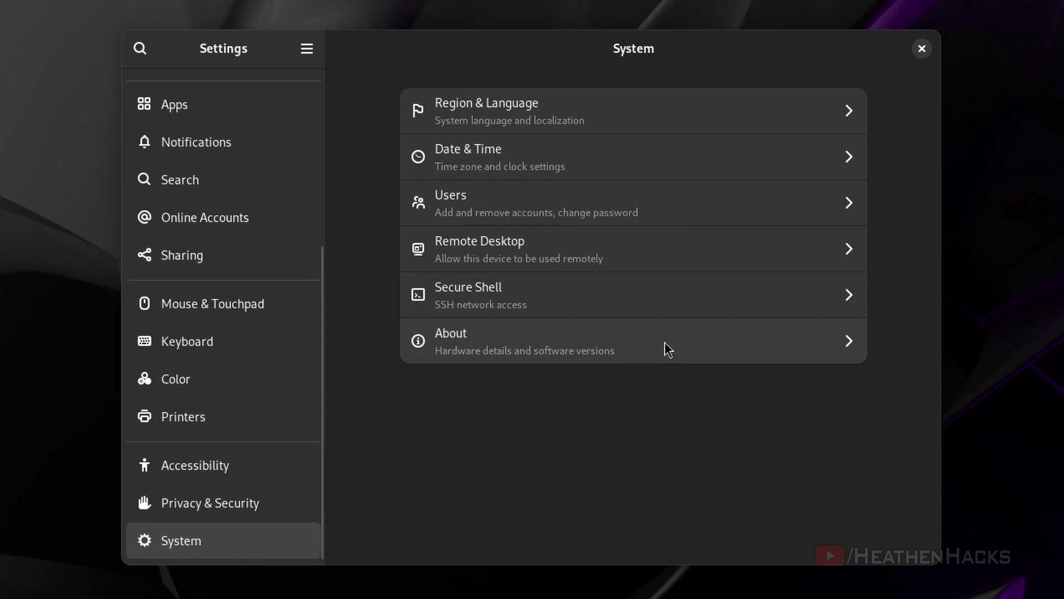
# Step: Start the timer and wait until the full-screen alarm with its Stop button rings
pyautogui.click(630, 340)
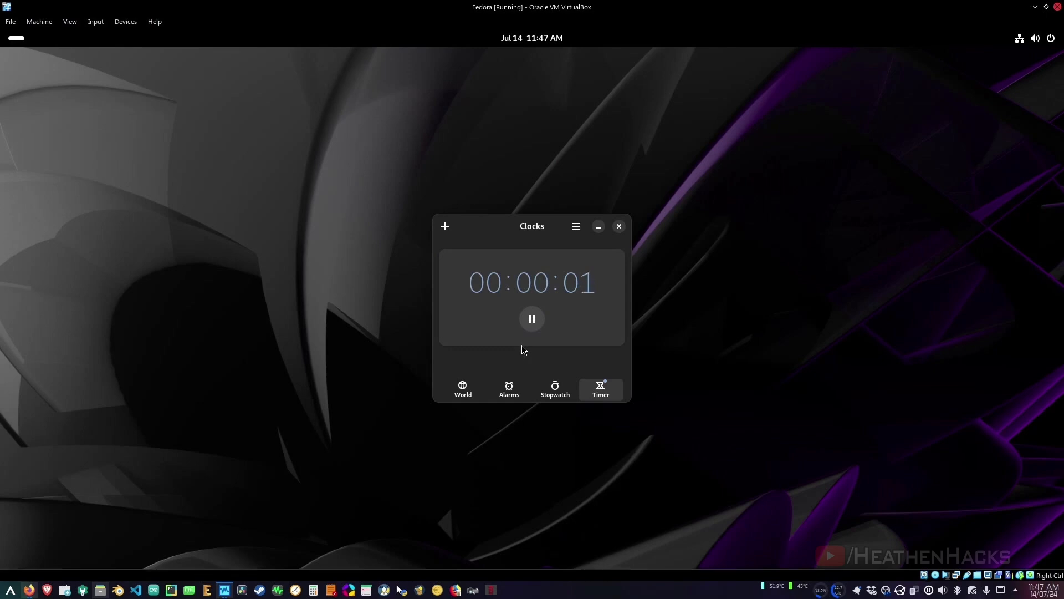
pyautogui.click(509, 389)
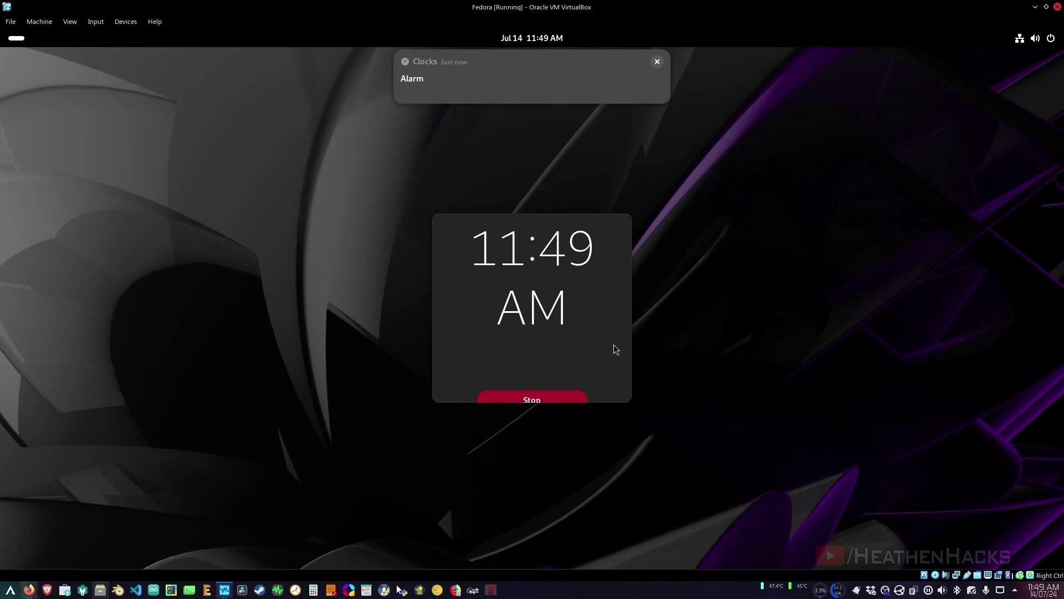
pyautogui.click(530, 398)
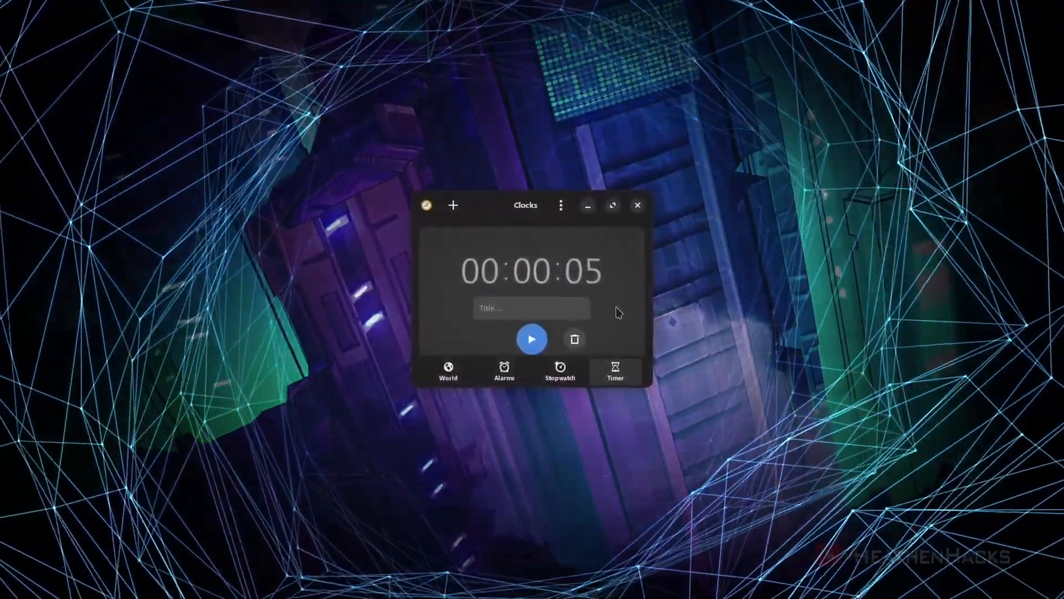
# Step: Run the 00:00:05 countdown until the alarm rings, then stop it
pyautogui.click(504, 373)
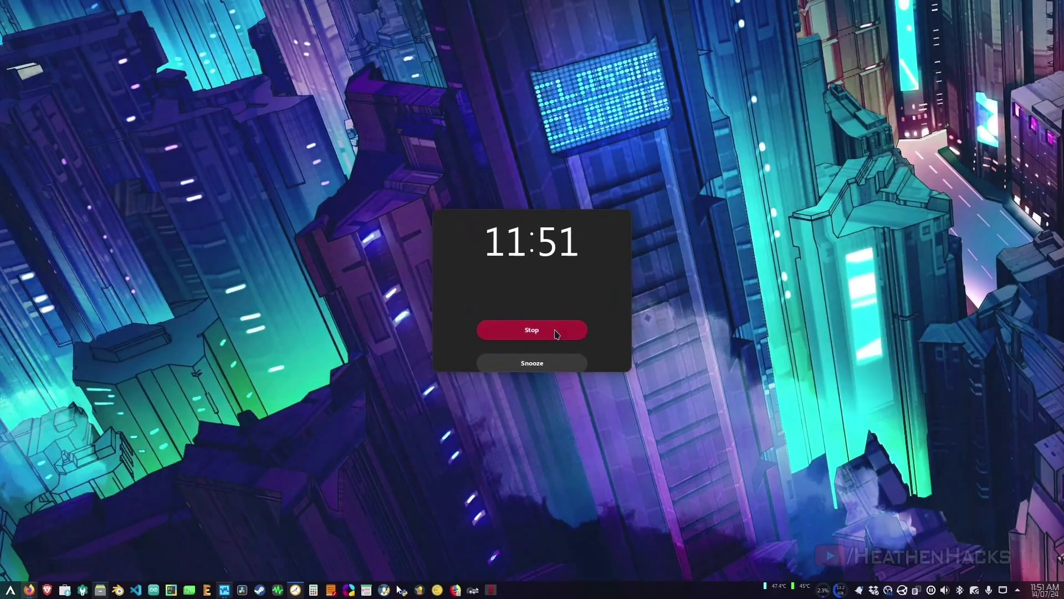
pyautogui.click(531, 329)
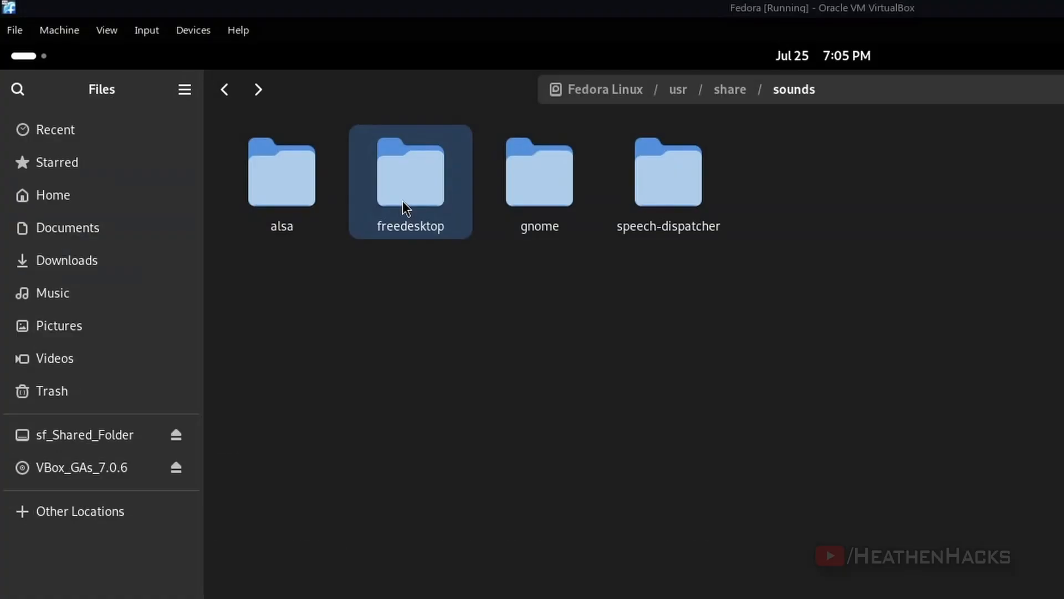
# Step: Browse into freedesktop/stereo under /usr/share/sounds and play alarm-clock-elapsed.oga
pyautogui.doubleClick(409, 170)
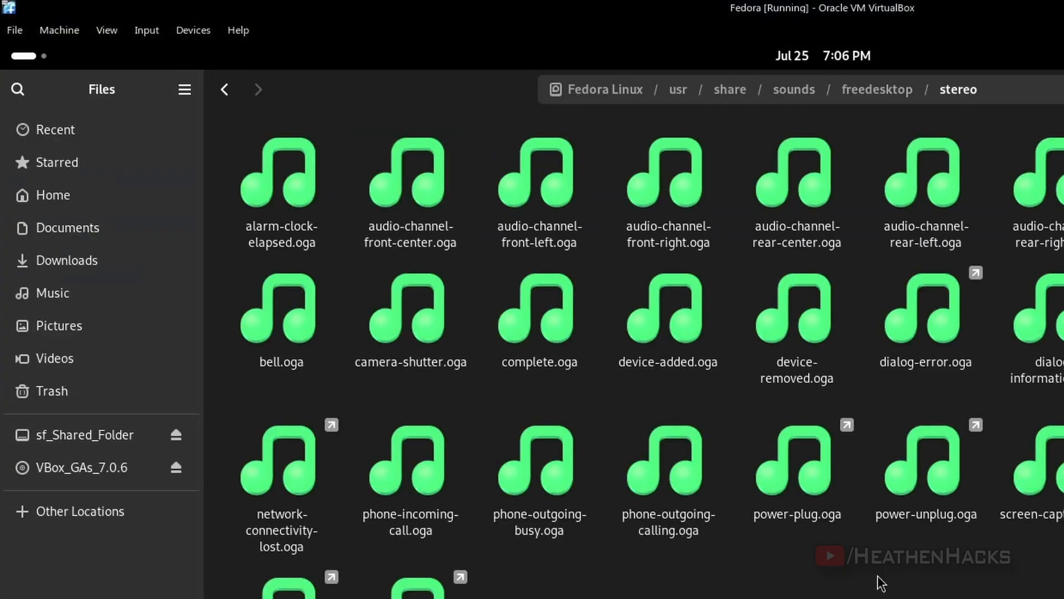
pyautogui.click(281, 173)
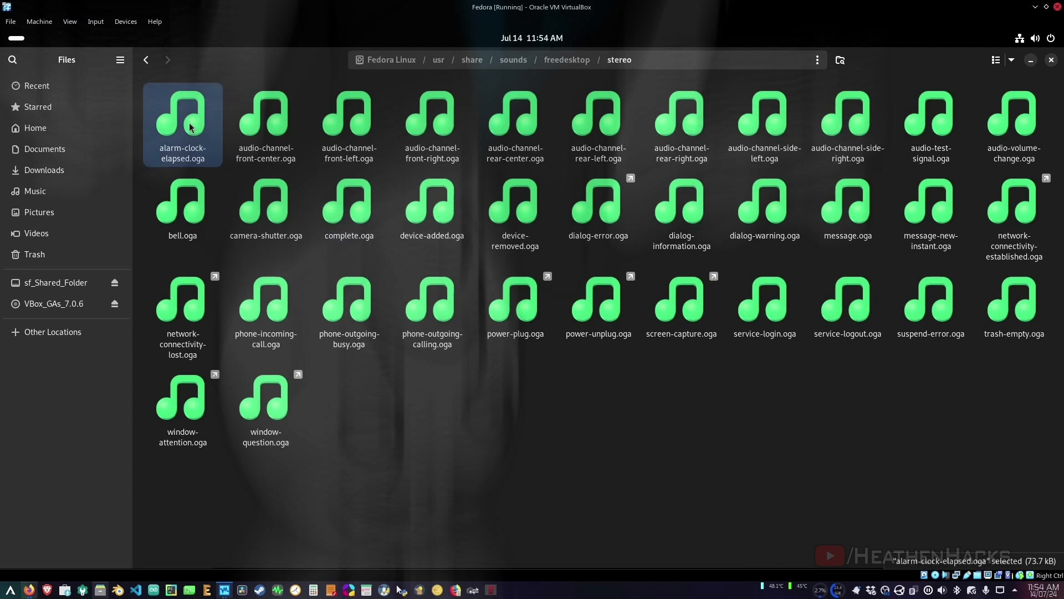
pyautogui.doubleClick(182, 118)
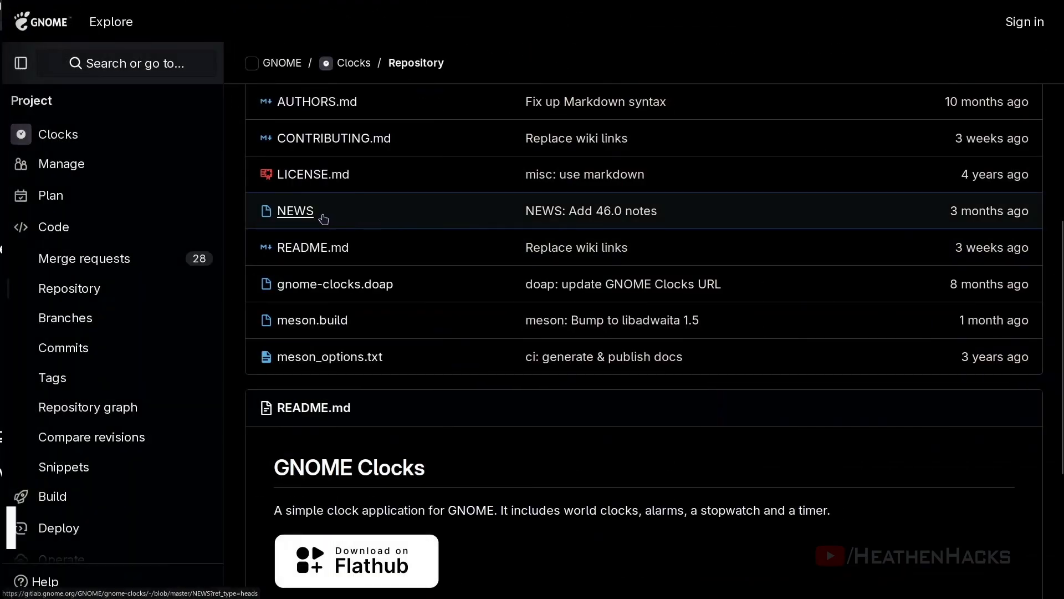
# Step: View the Clocks repository's NEWS file and file list on GNOME GitLab
pyautogui.click(294, 210)
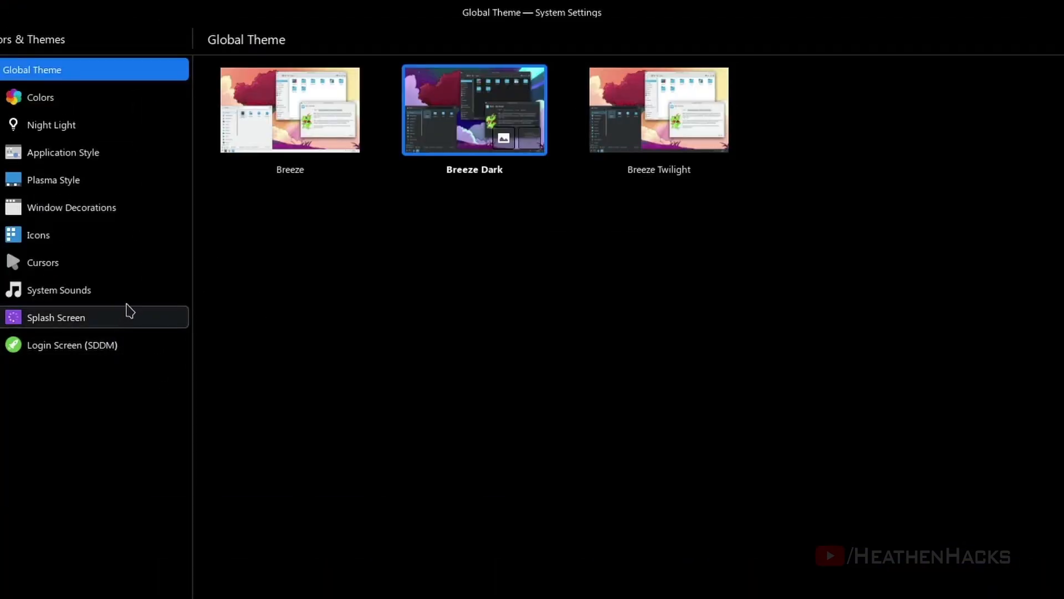
pyautogui.click(58, 290)
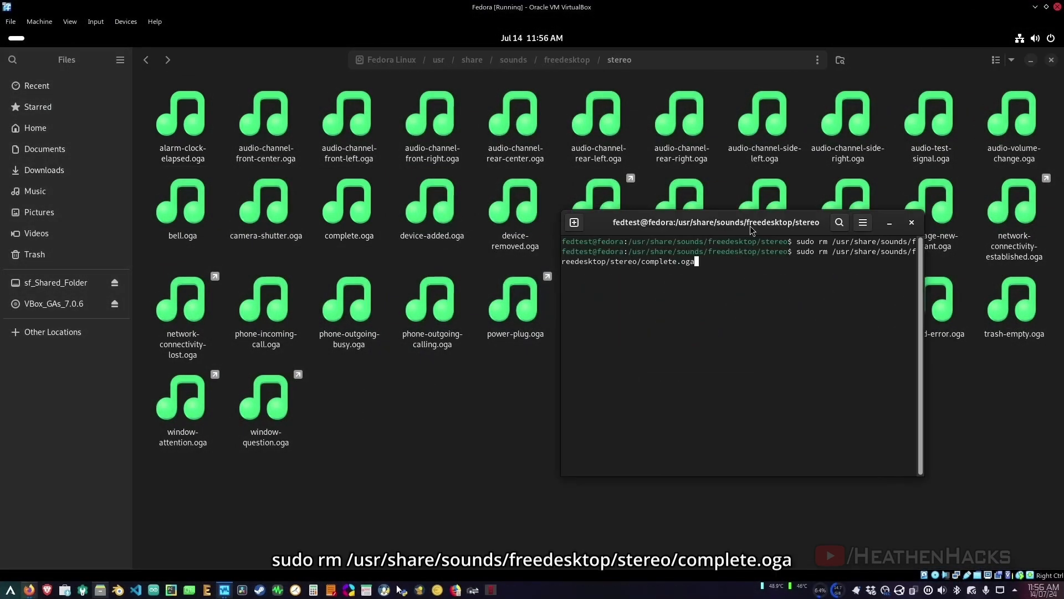
# Step: Run sudo rm on /usr/share/sounds/freedesktop/stereo/complete.oga to remove the stock sound
pyautogui.press('Return')
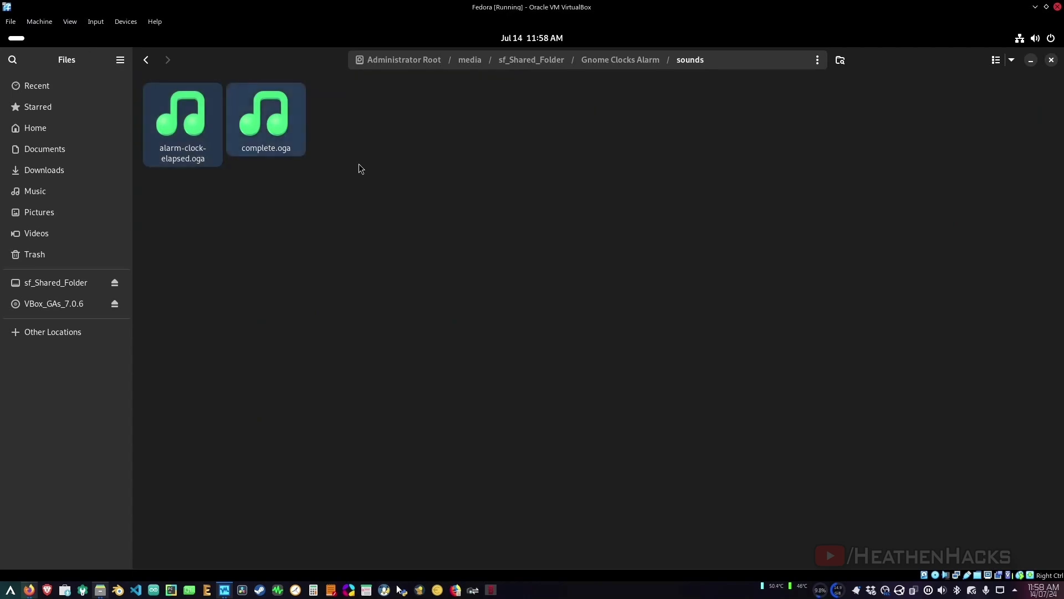
pyautogui.click(52, 332)
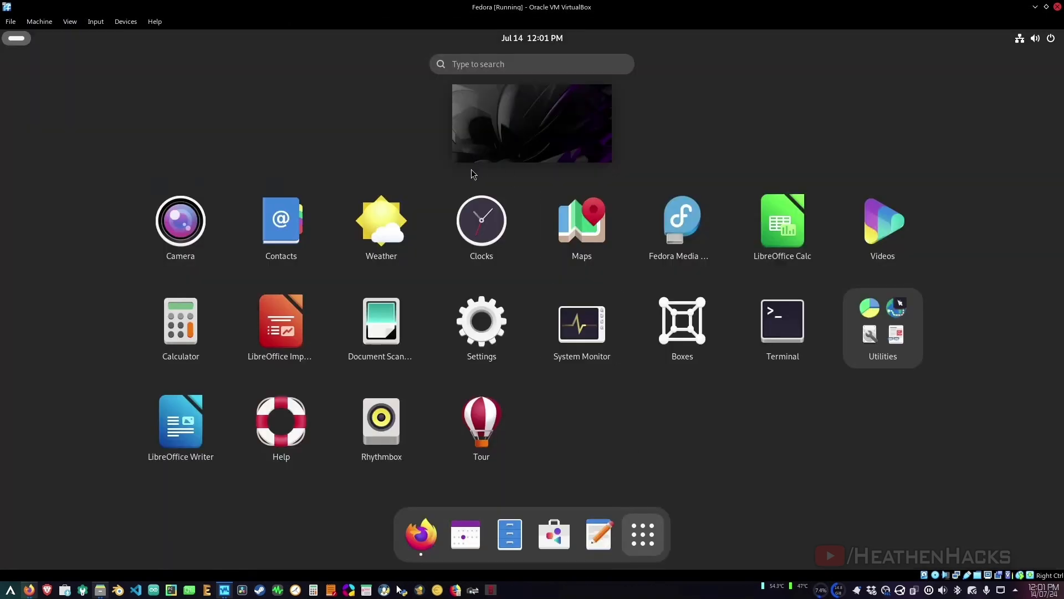
# Step: Launch Clocks from the app grid and run the timer to the 'Time is up!' notification
pyautogui.click(480, 221)
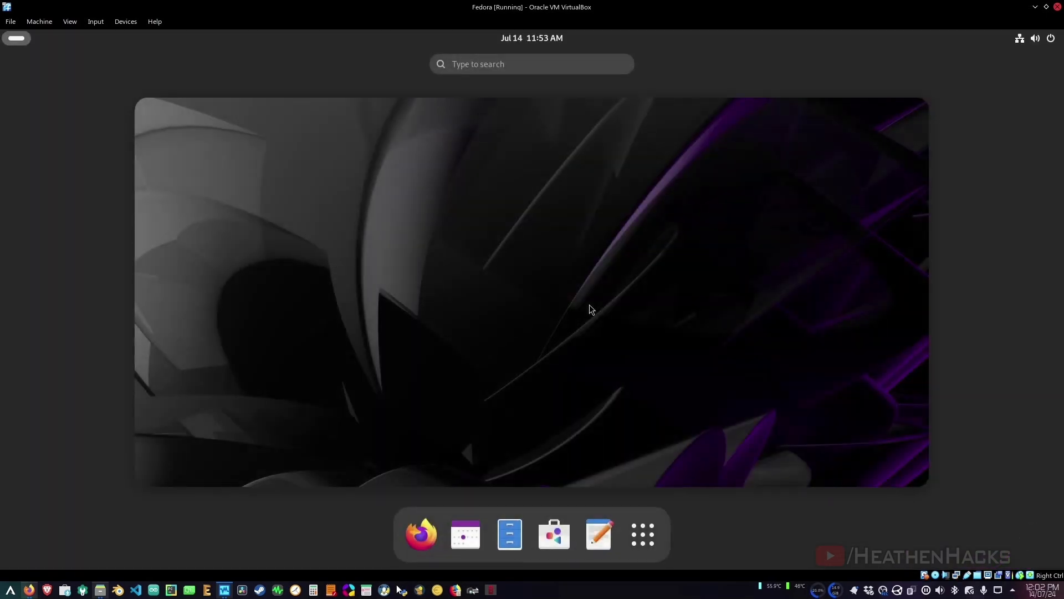
pyautogui.click(640, 534)
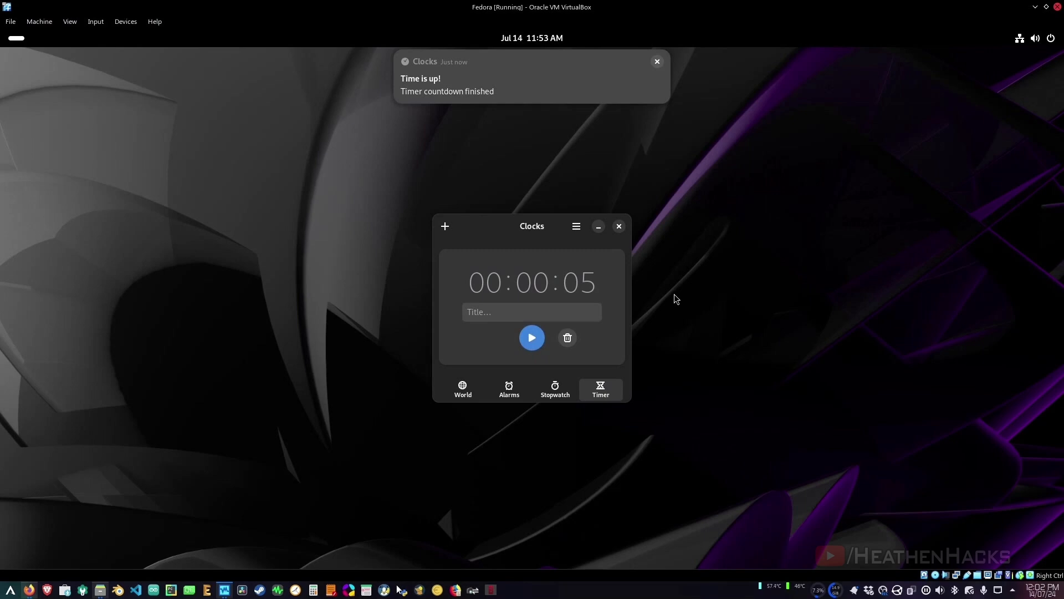
pyautogui.click(655, 62)
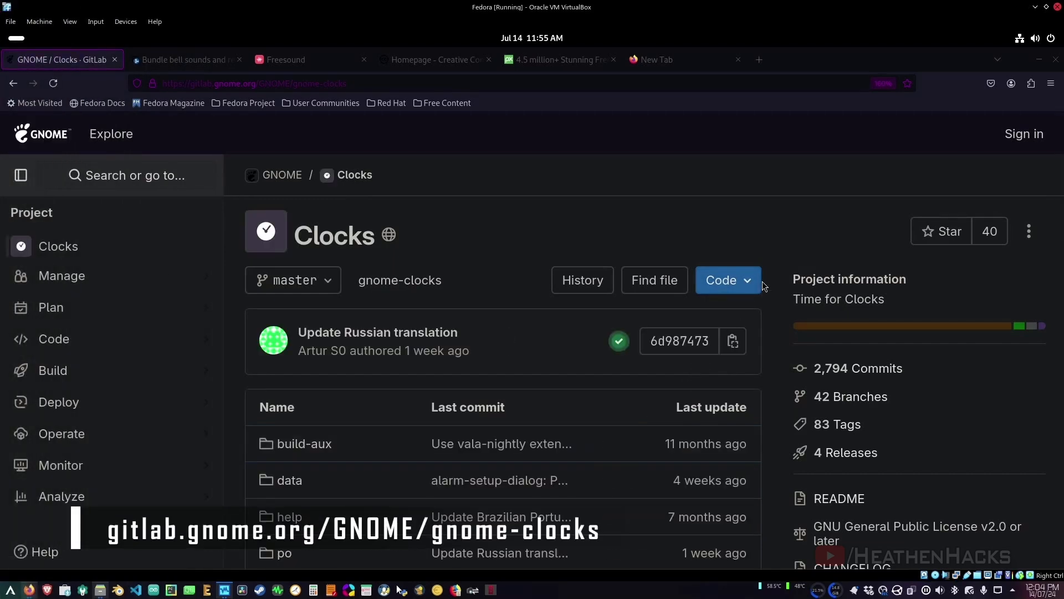
# Step: Show the gnome-clocks project's clone addresses from the Code dropdown
pyautogui.click(727, 279)
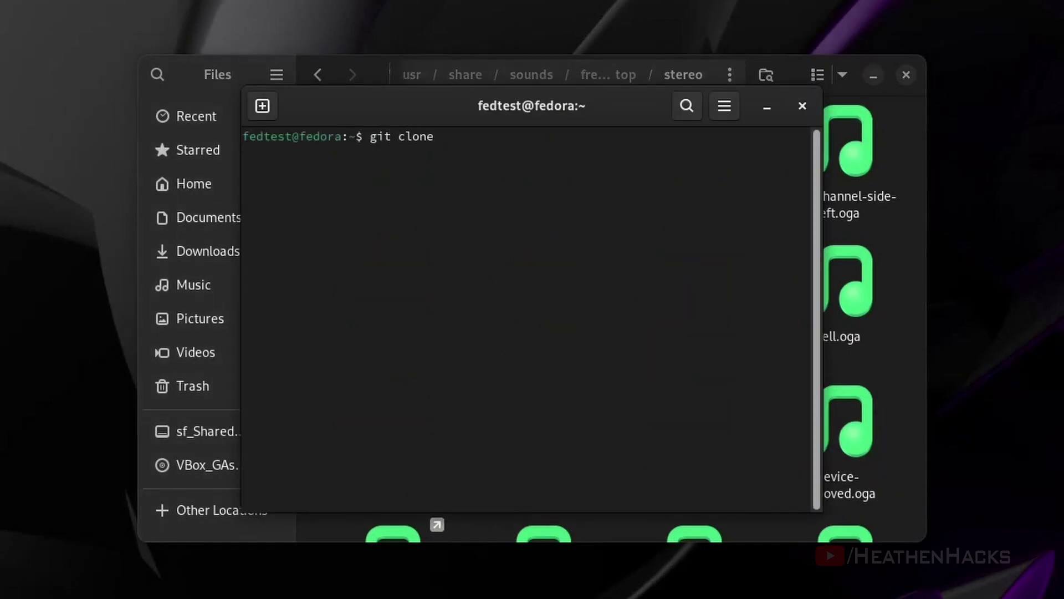
# Step: Run git clone with the pasted repository URL and check the new gnome-clocks folder in Home
pyautogui.press('ctrl+shift+v')
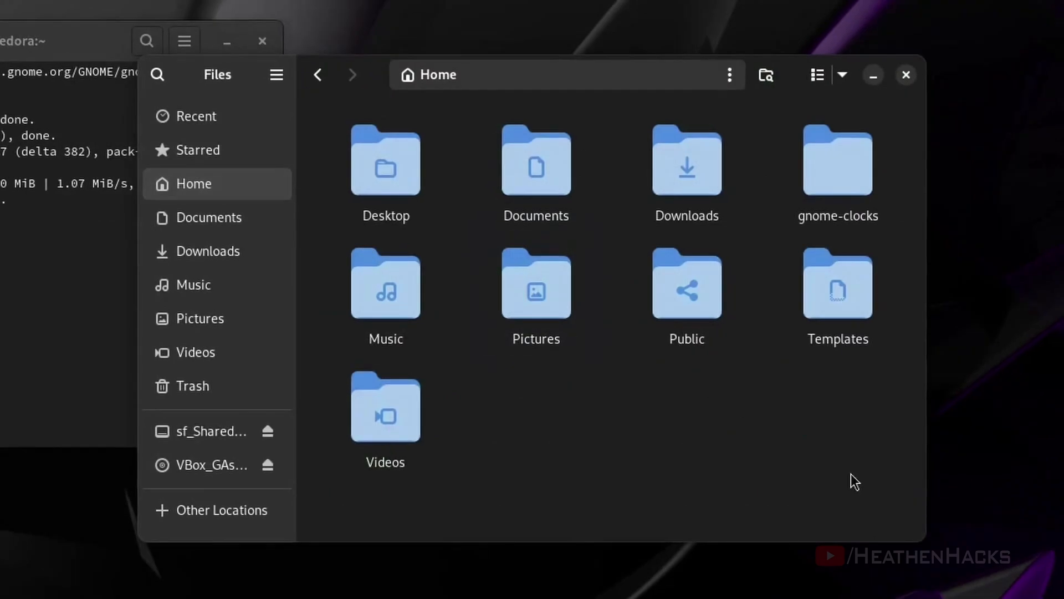
pyautogui.doubleClick(838, 160)
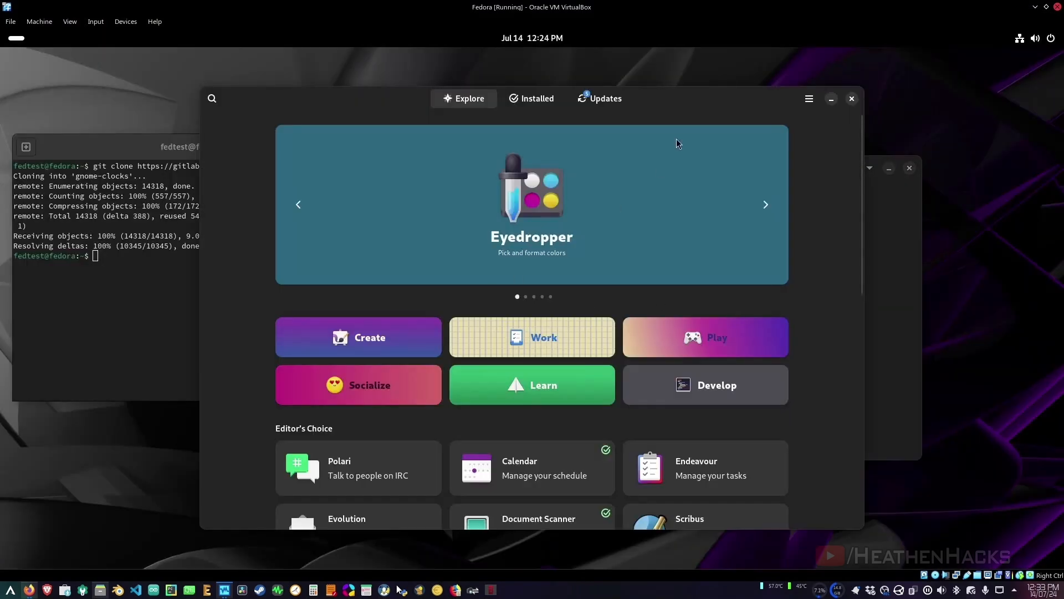
# Step: Review pending updates in GNOME Software and choose Restart & Update
pyautogui.click(598, 99)
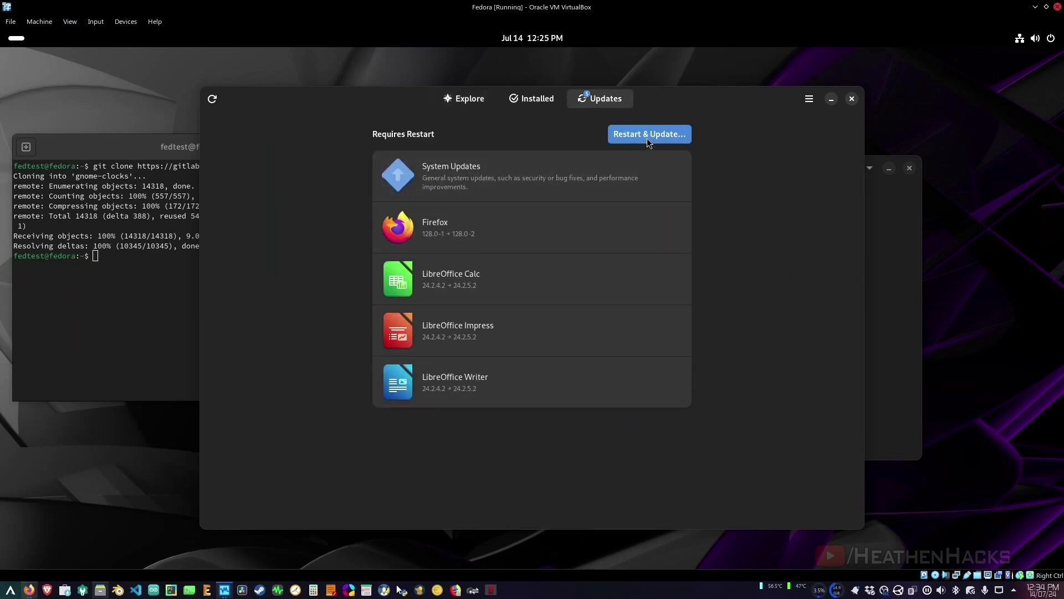
pyautogui.click(649, 134)
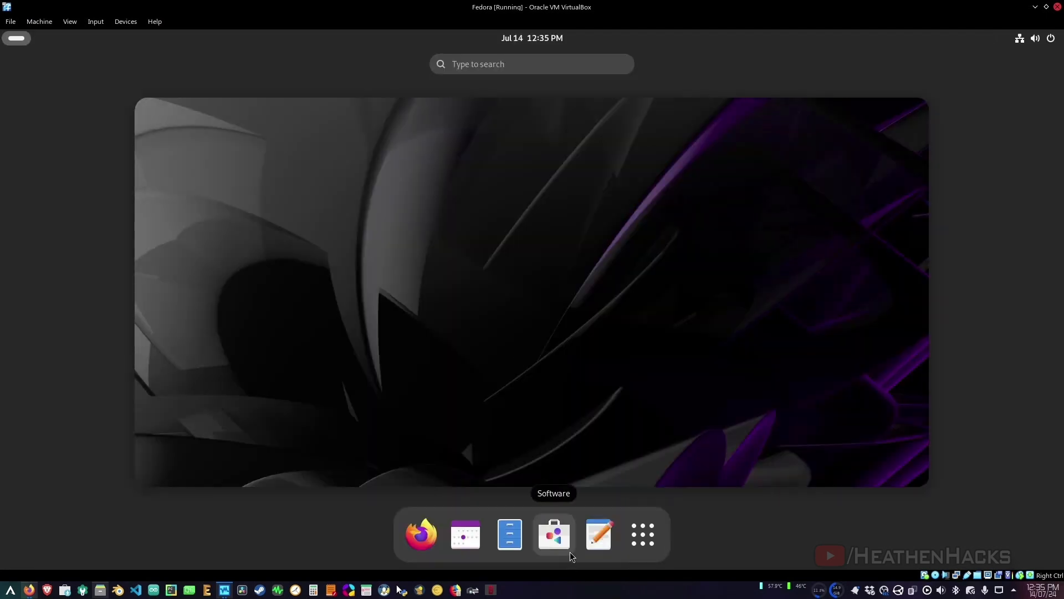
# Step: Open the cloned gnome-clocks folder in Home from the Files manager
pyautogui.click(552, 533)
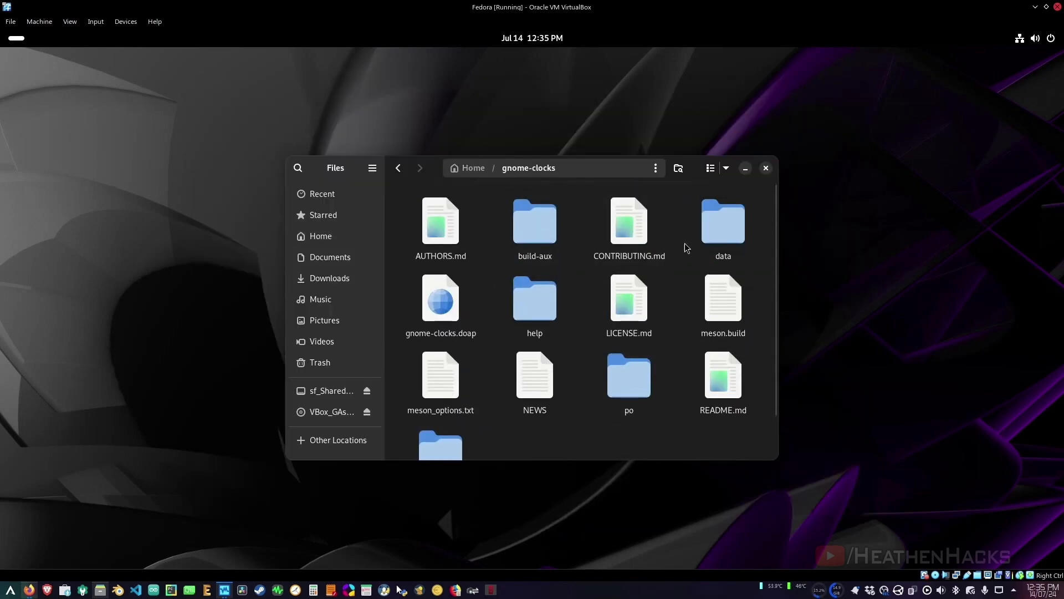
pyautogui.doubleClick(721, 221)
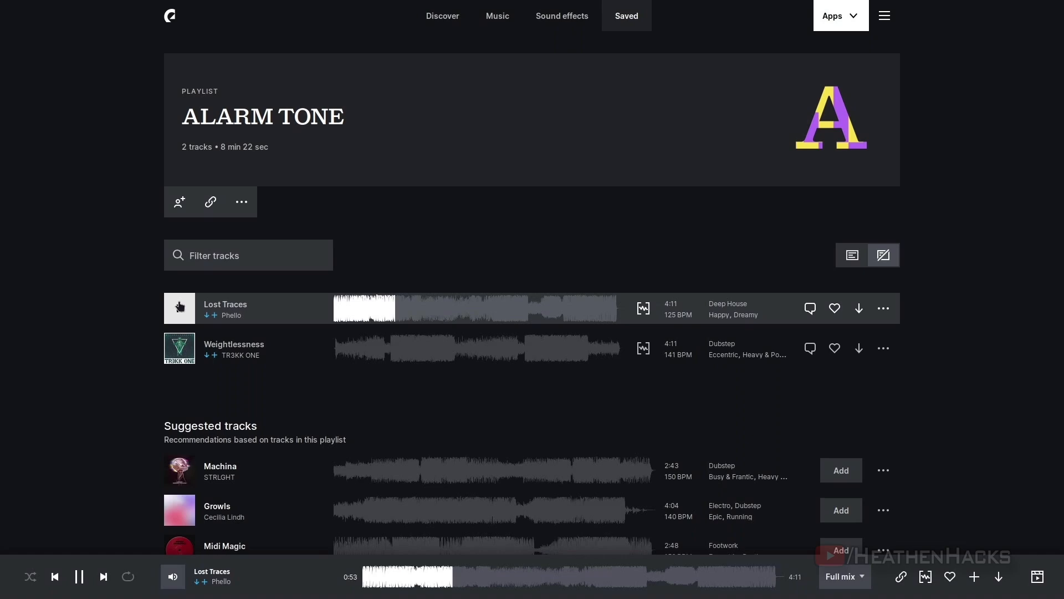
# Step: Play Lost Traces from the ALARM TONE playlist and switch the player mix to Melody
pyautogui.click(179, 348)
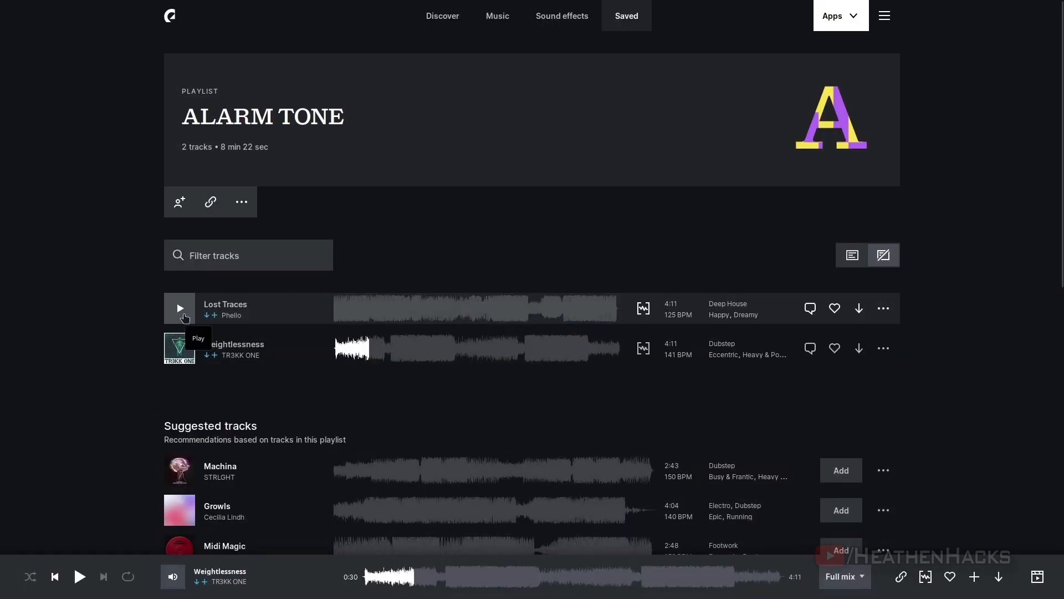
pyautogui.click(178, 307)
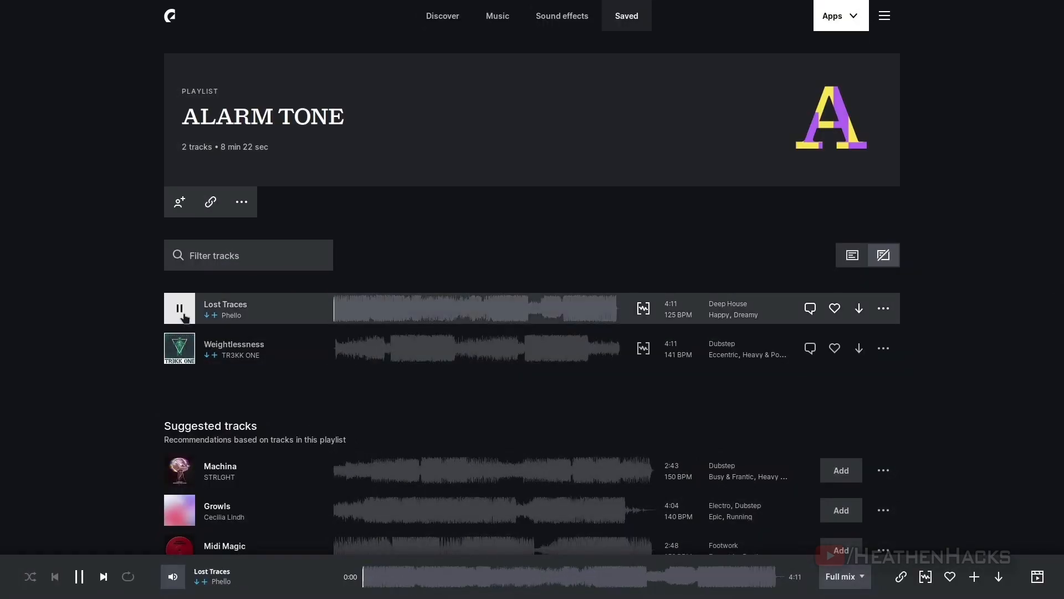
pyautogui.click(843, 576)
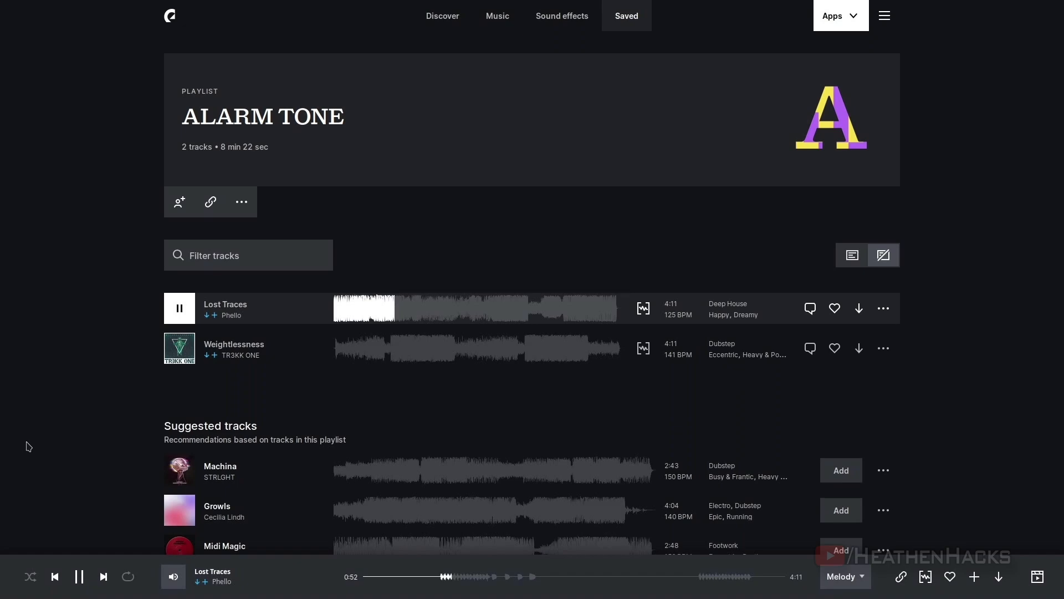
pyautogui.click(179, 347)
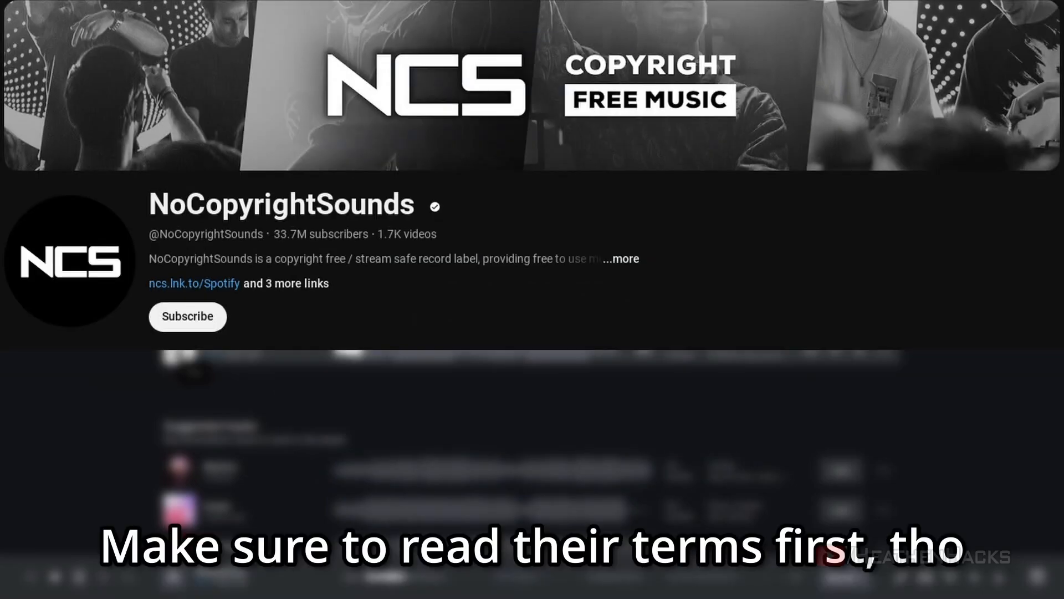
# Step: Open the Mysterious Detective Ambient Loop page under Most downloaded new sounds on freesound.org
pyautogui.click(311, 60)
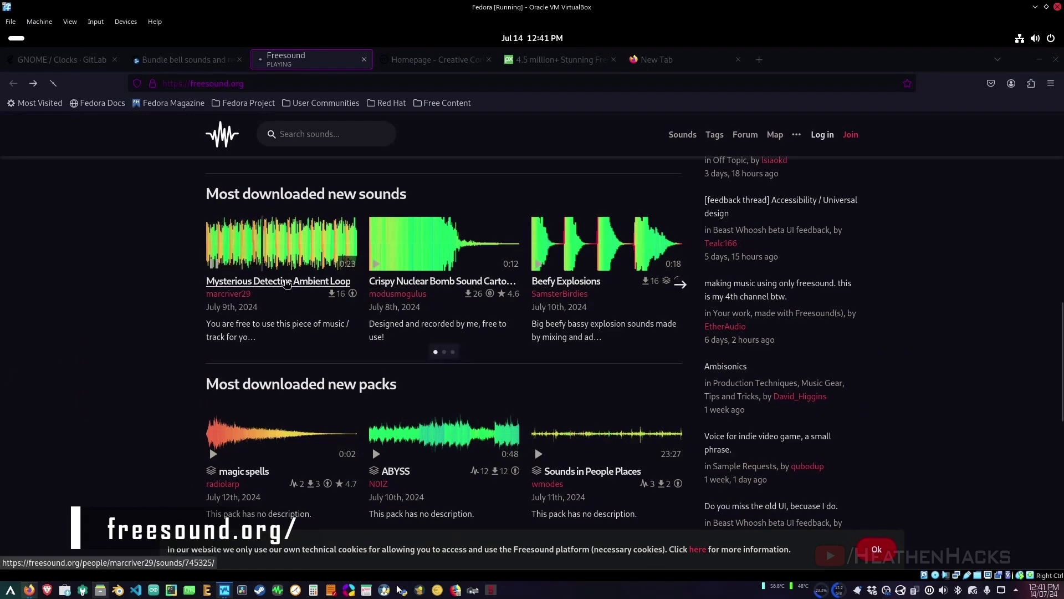
pyautogui.click(277, 280)
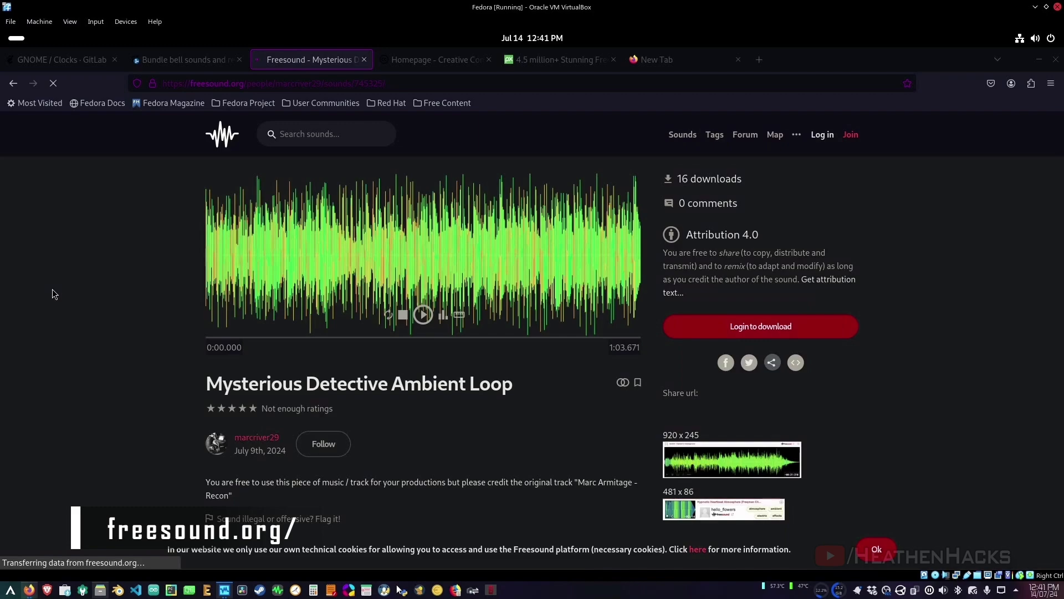
pyautogui.scroll(-3)
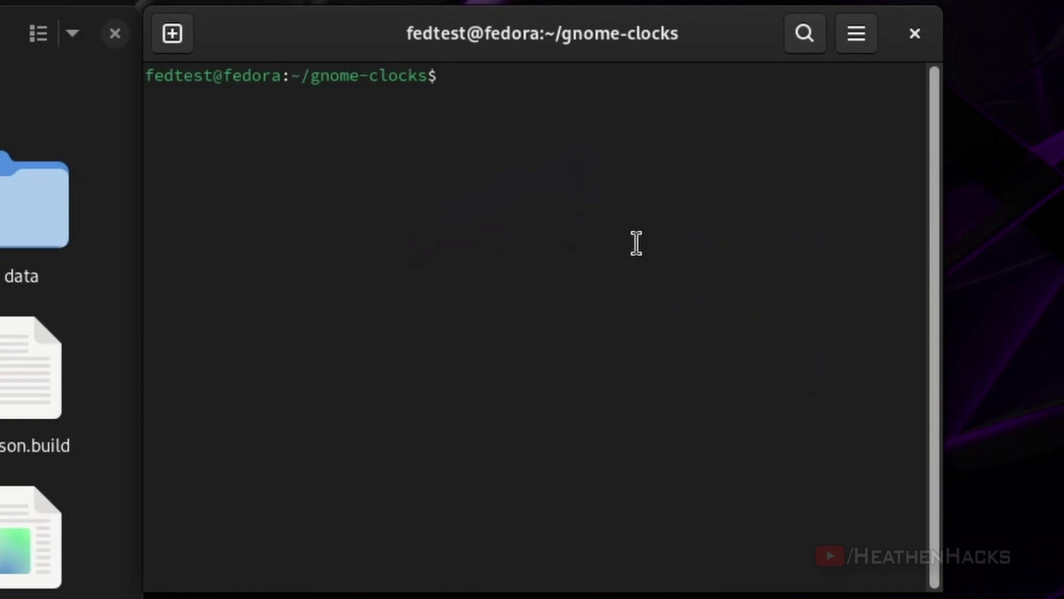
# Step: From a terminal in the gnome-clocks folder, run meson setup builddir && cd builddir
pyautogui.write('sudo dnf buildde')
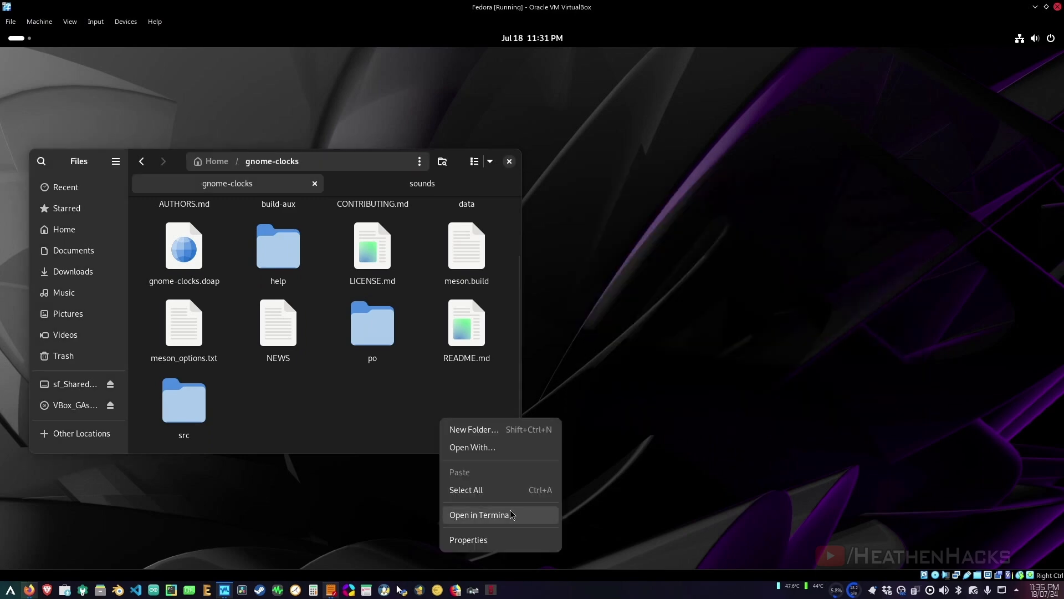
pyautogui.click(480, 514)
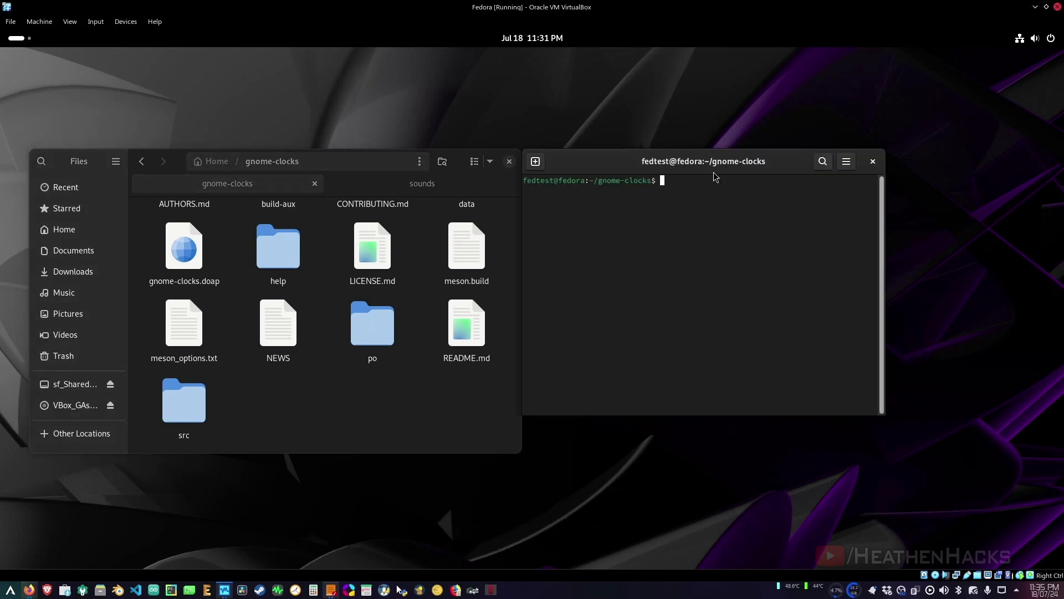
pyautogui.write('meson setuo builddir')
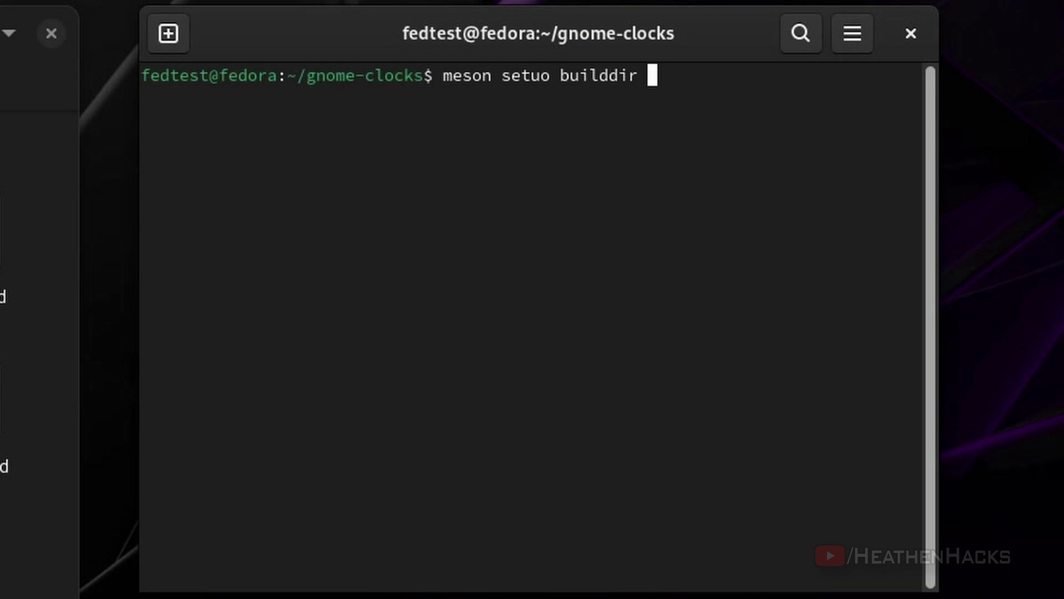
pyautogui.write('& cd builddir')
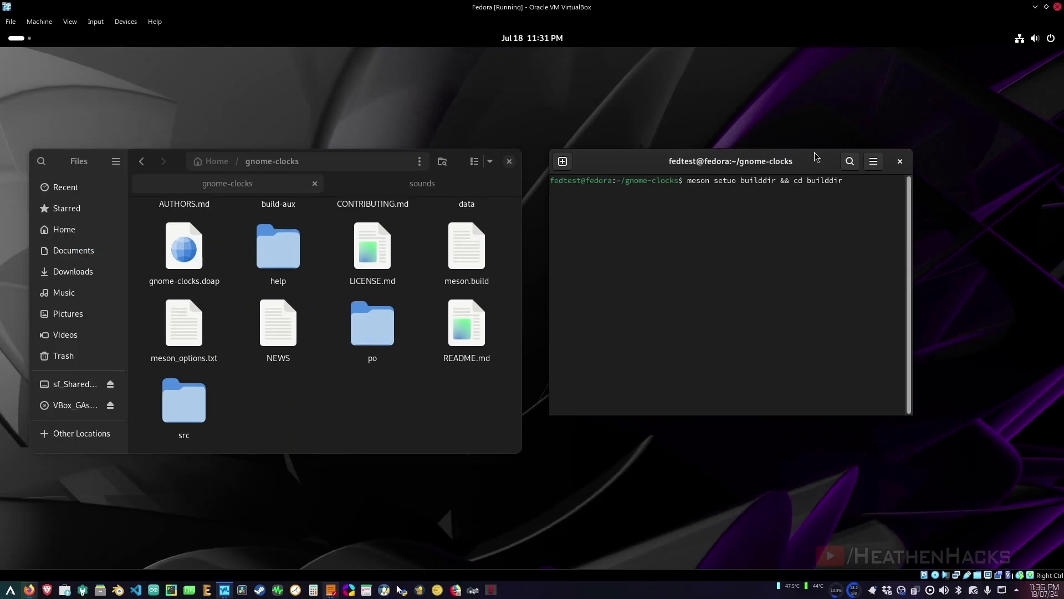
pyautogui.scroll(-3)
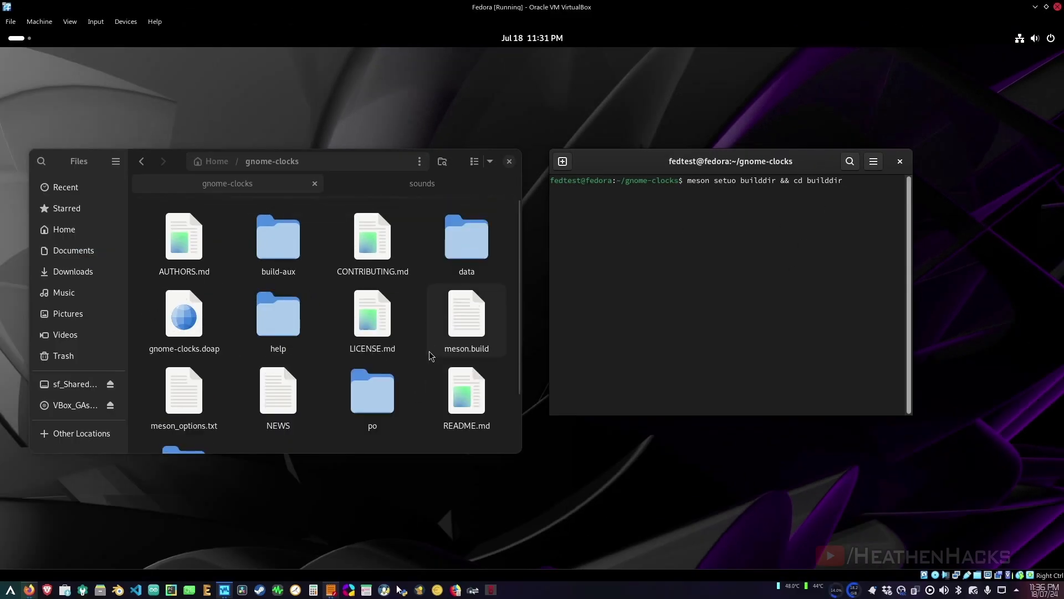
pyautogui.click(467, 313)
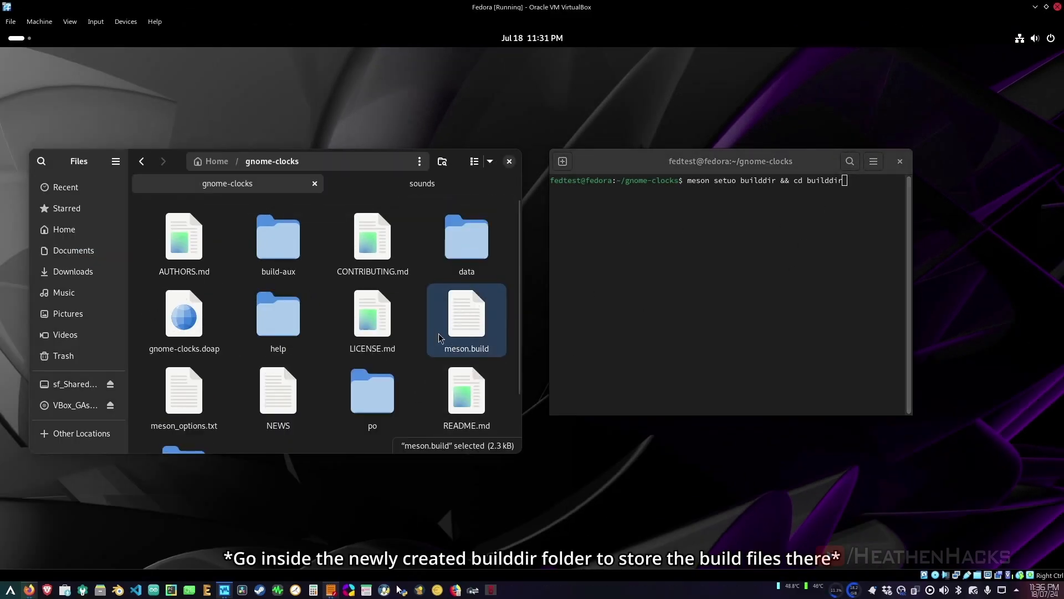
pyautogui.press('Return')
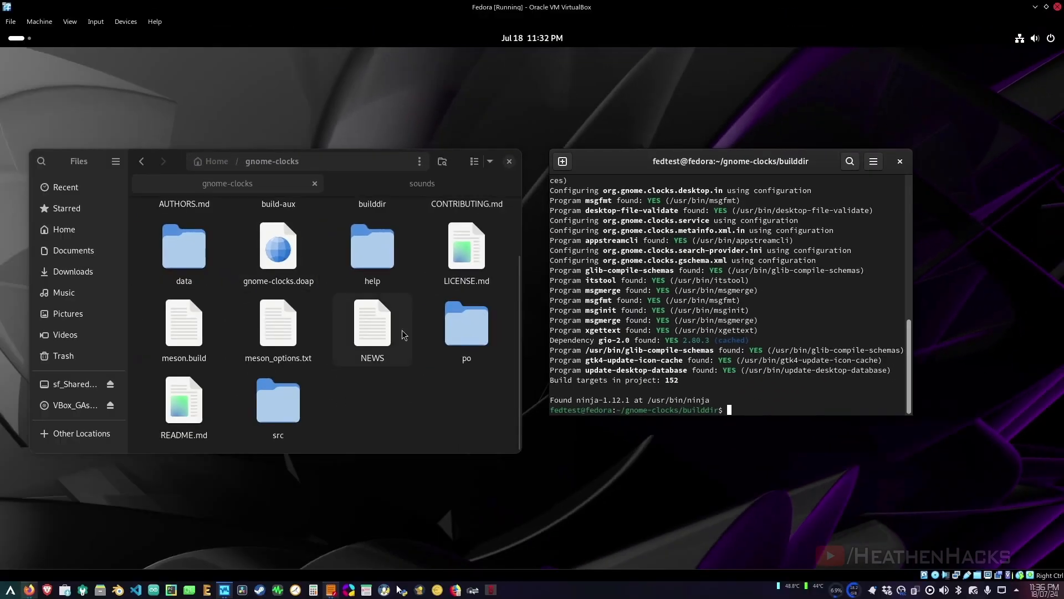
# Step: Enter the newly created builddir folder and begin the next meson command
pyautogui.doubleClick(373, 247)
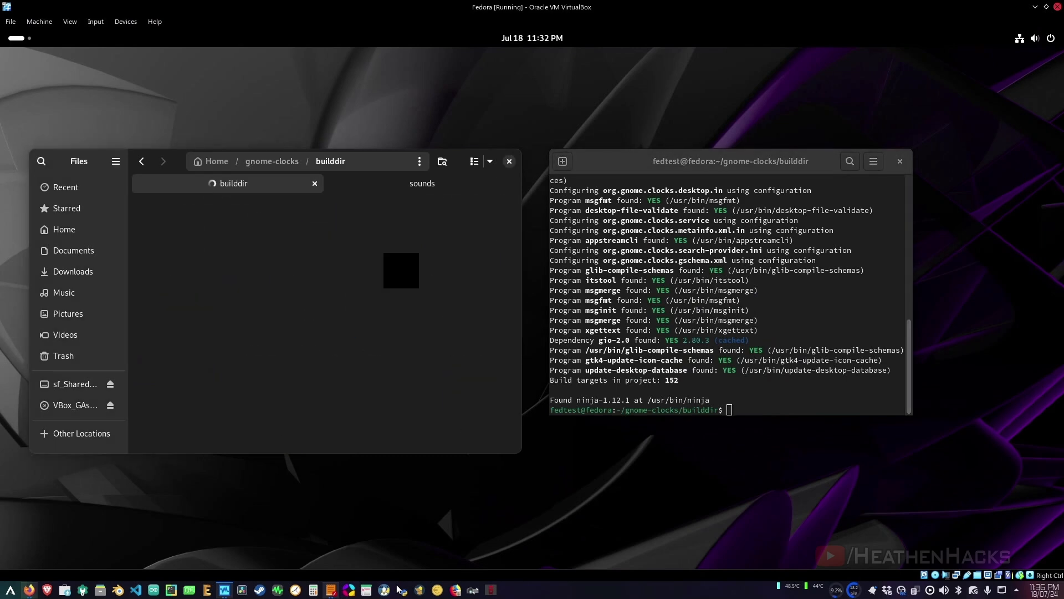
pyautogui.write('meson')
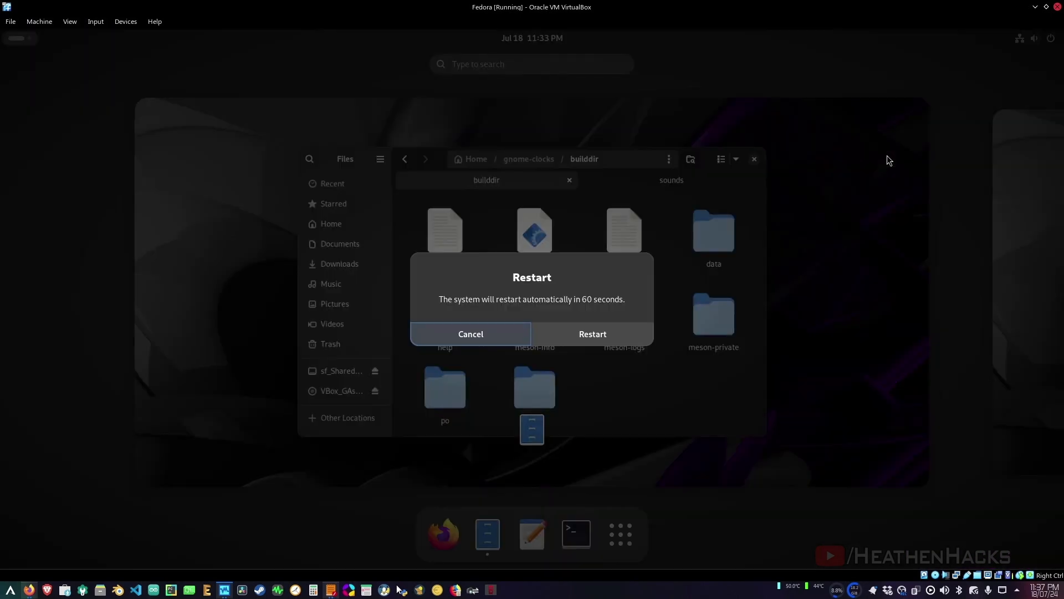
# Step: Run a 00:00:05 countdown on the Timer tab
pyautogui.click(591, 333)
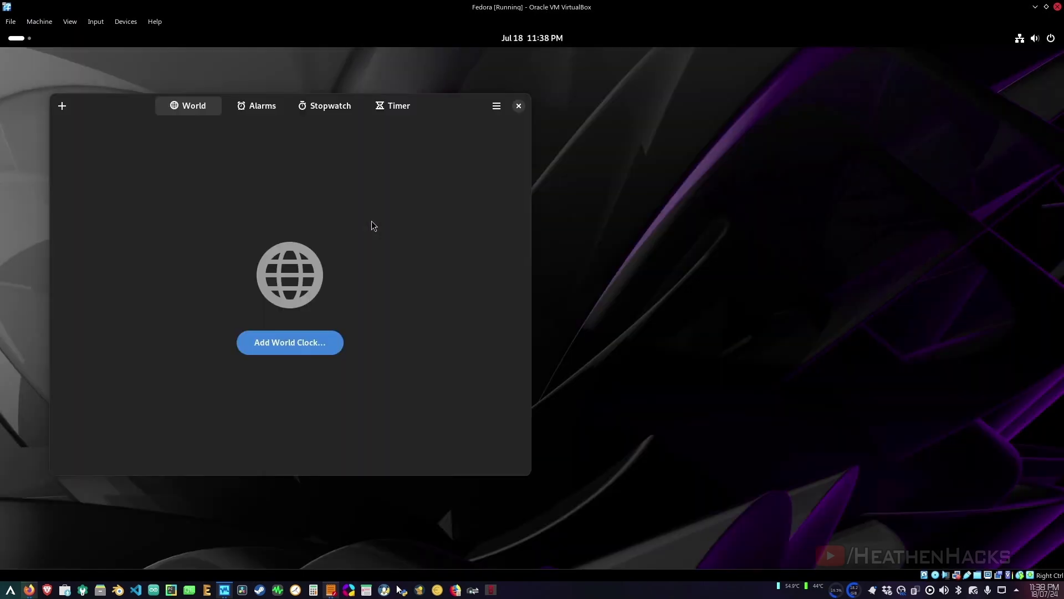
pyautogui.click(392, 106)
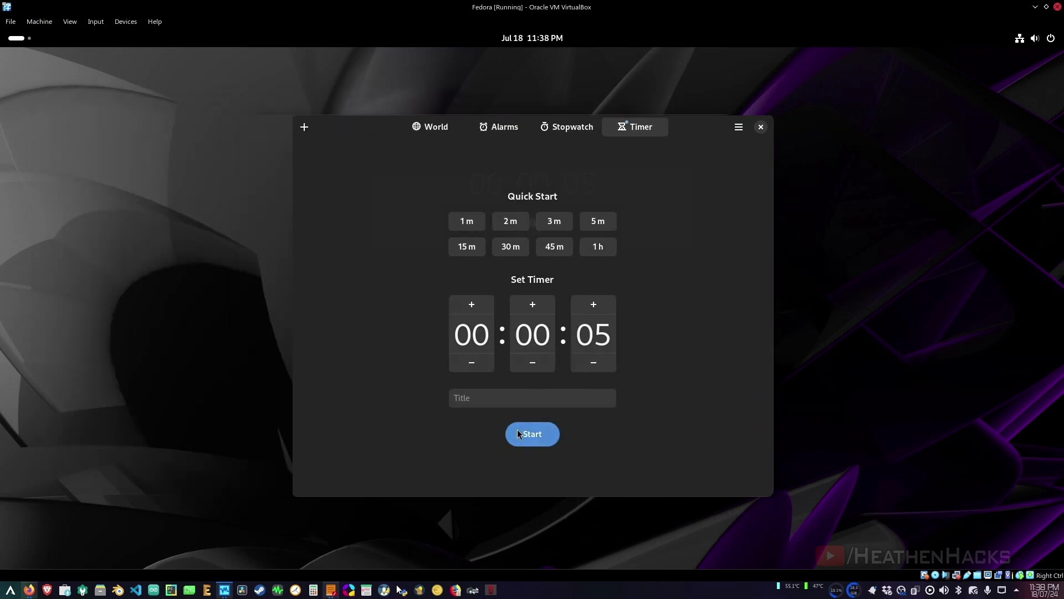
pyautogui.click(531, 433)
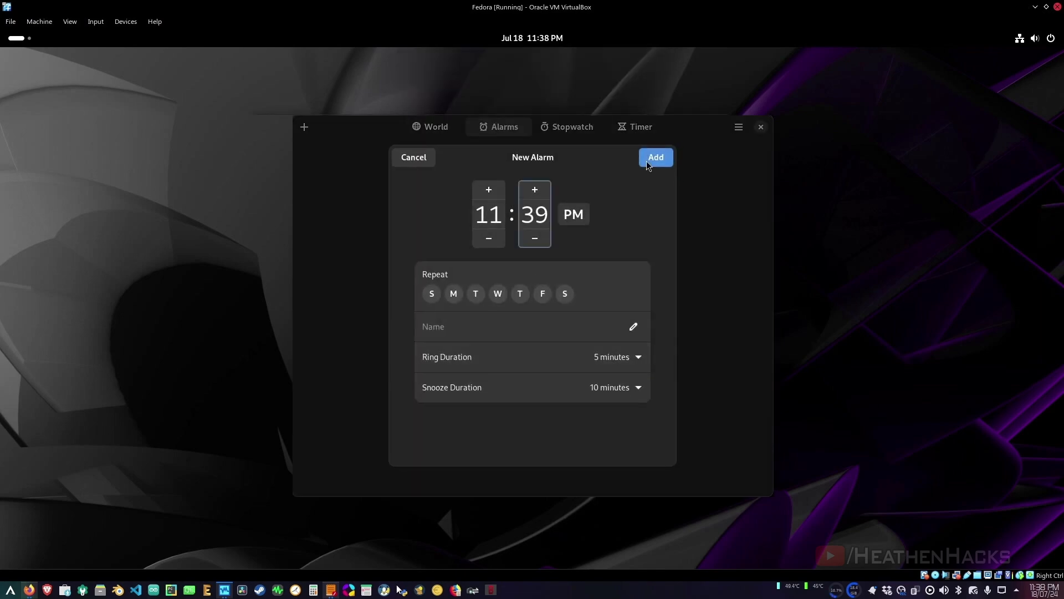
# Step: Add a new 11:39 PM alarm and stop it once it rings
pyautogui.click(654, 156)
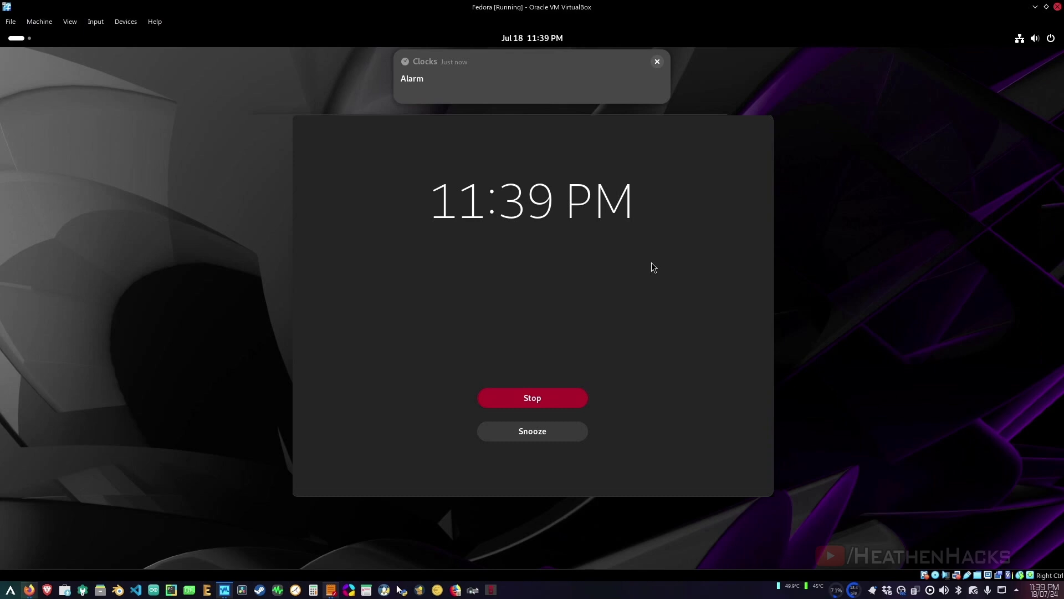
pyautogui.moveTo(636, 283)
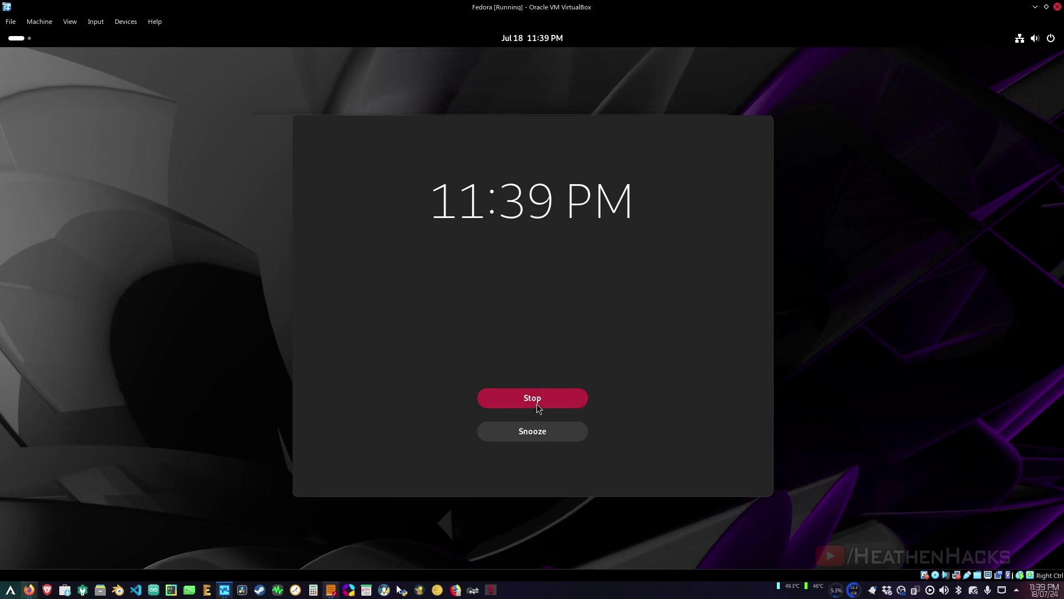
pyautogui.click(532, 397)
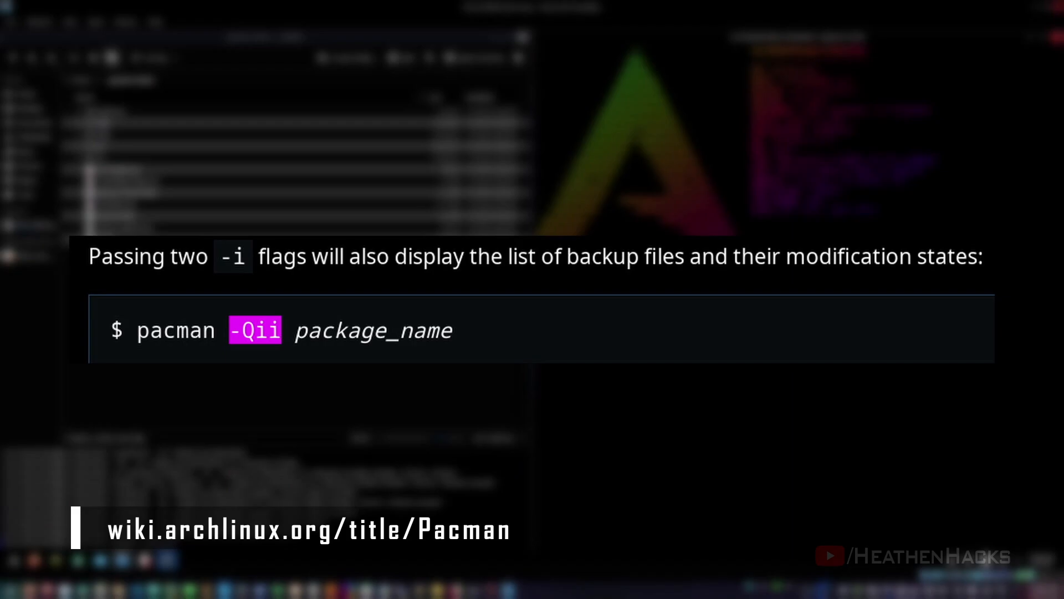
# Step: Install the missing build dependency with pacman -S in Konsole on the Arch VM
pyautogui.write('pacman -S meson')
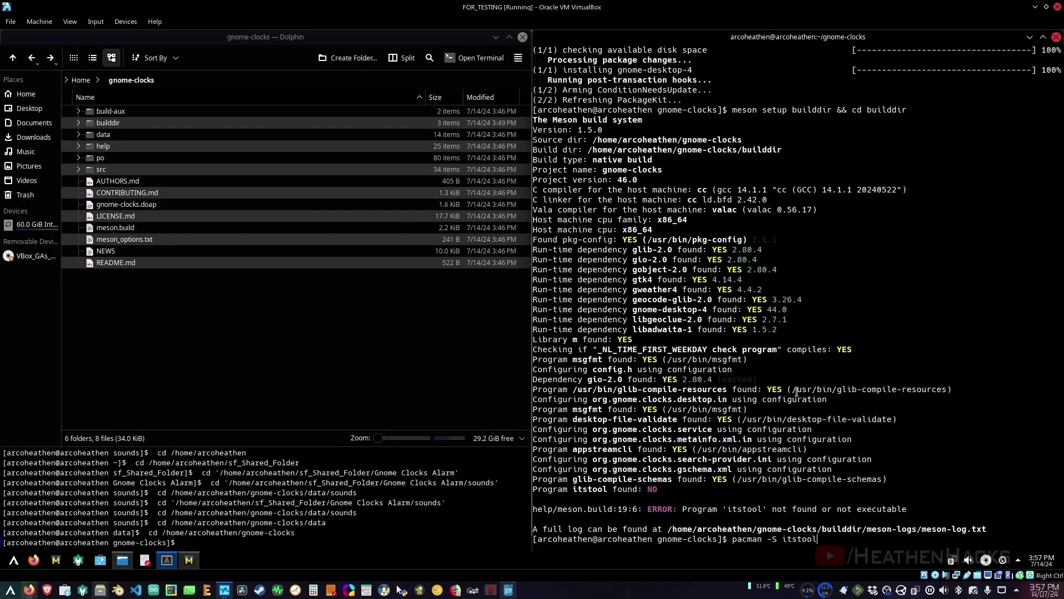
pyautogui.press('Return')
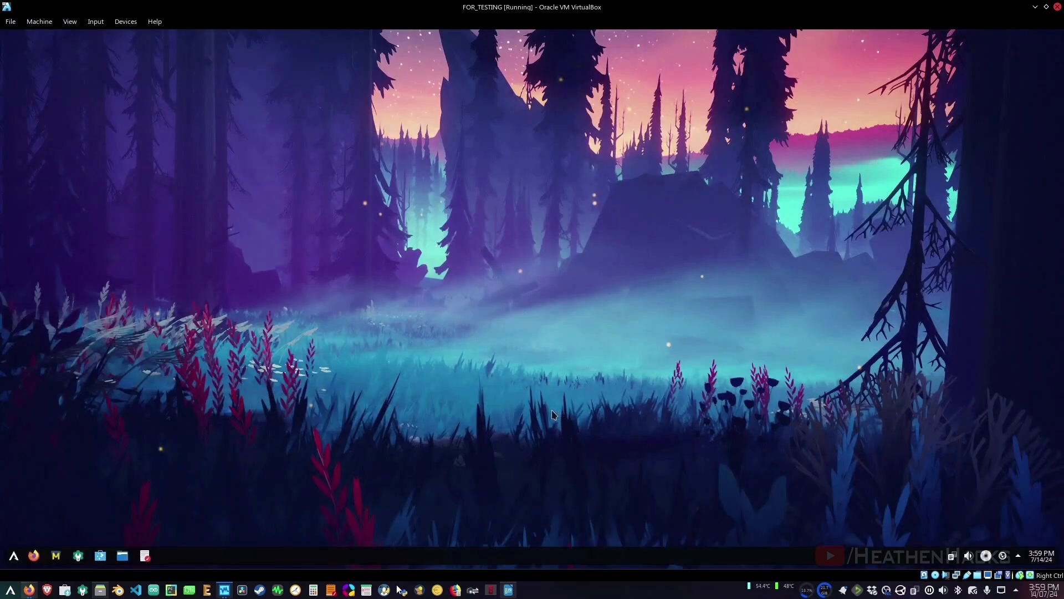
# Step: Launch Clocks, let the 5-second timer finish, and stop the ringing 16:00 alarm
pyautogui.click(166, 555)
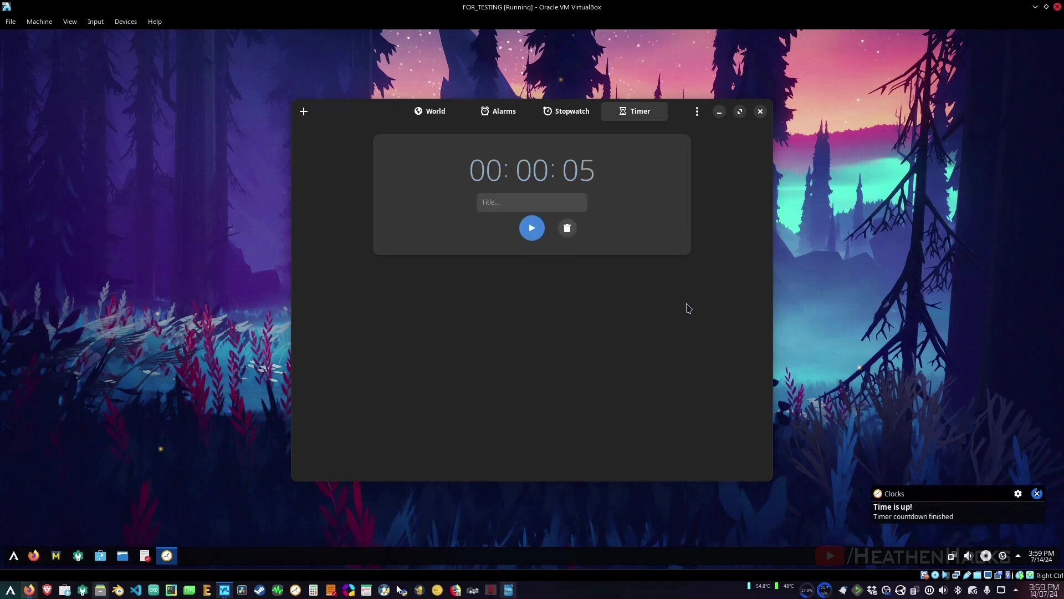
pyautogui.moveTo(672, 307)
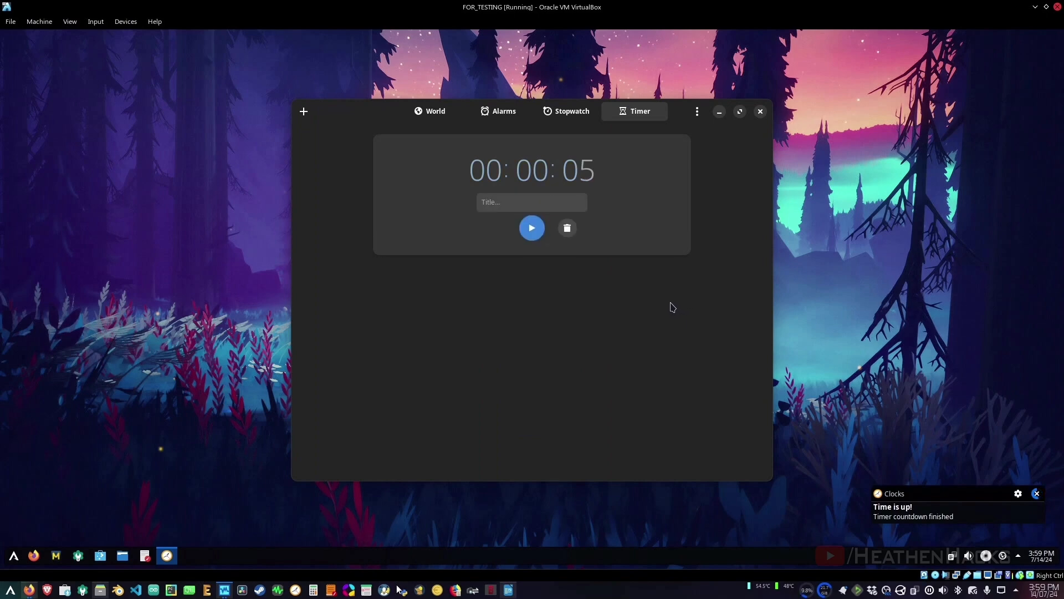
pyautogui.moveTo(645, 306)
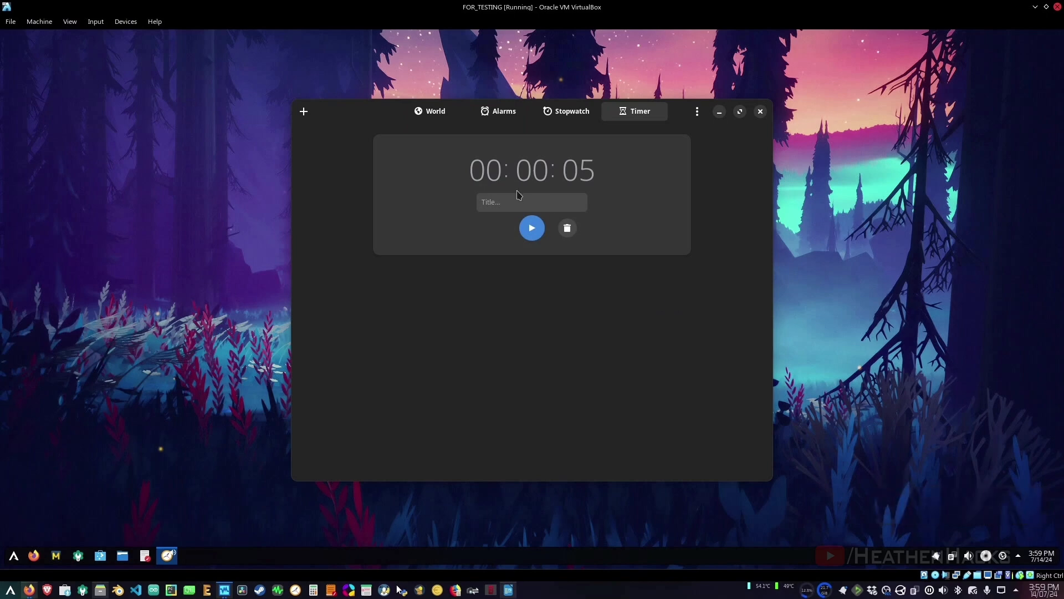
pyautogui.click(503, 111)
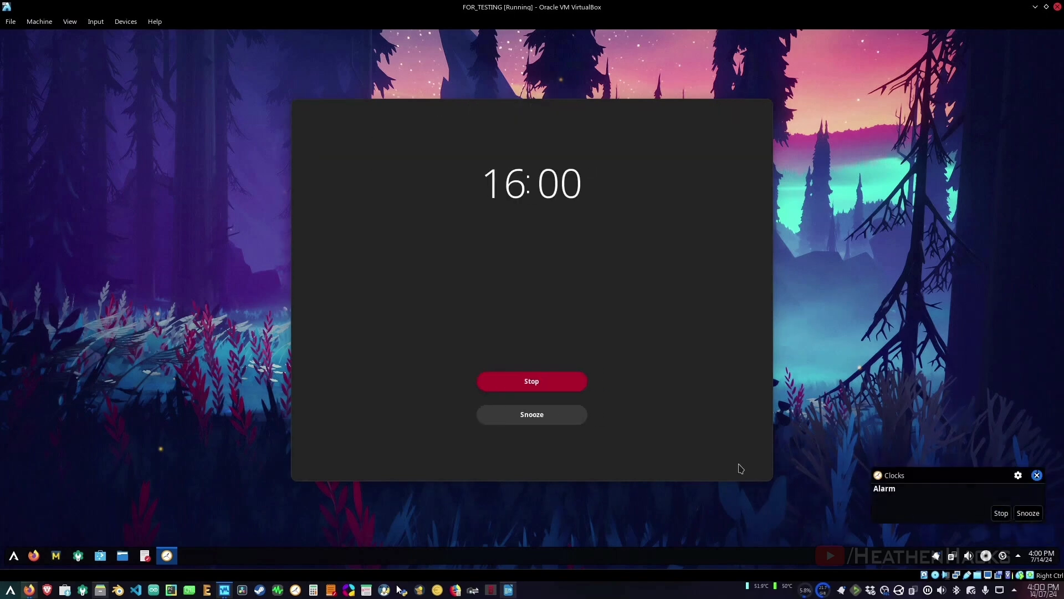
pyautogui.moveTo(724, 440)
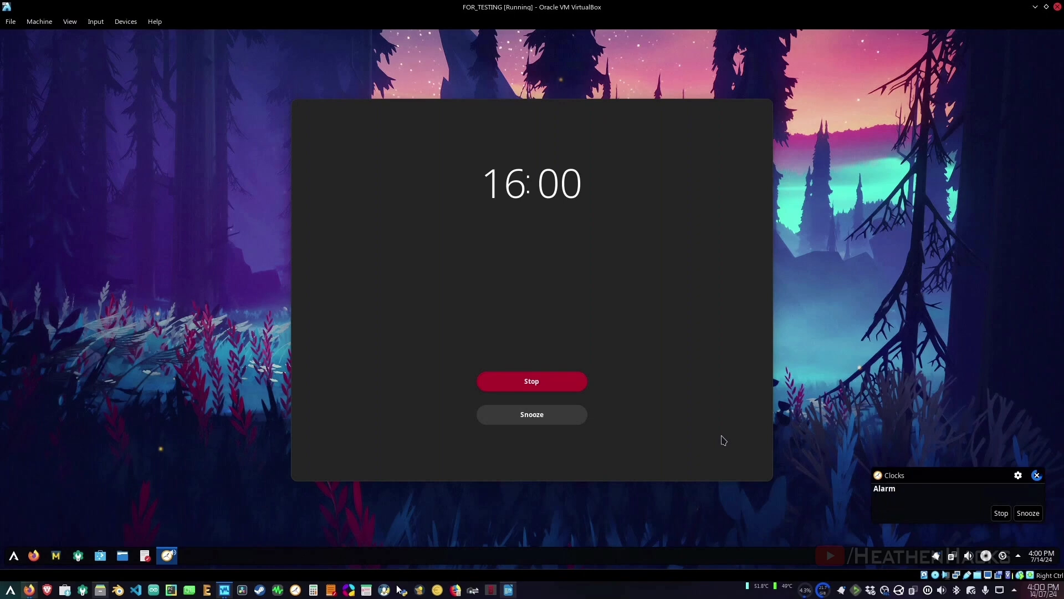
pyautogui.moveTo(666, 416)
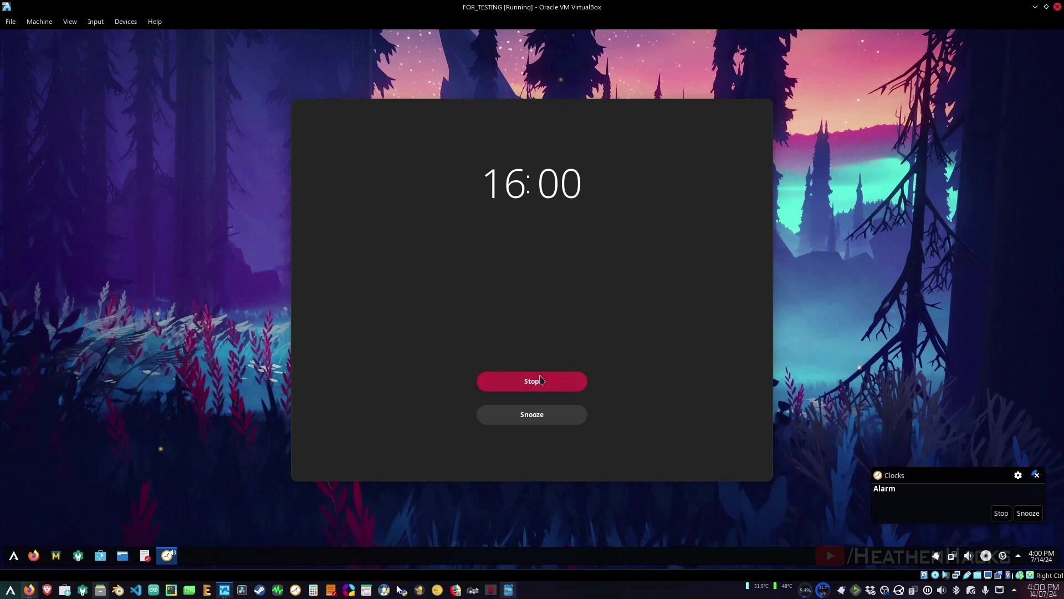
pyautogui.click(531, 380)
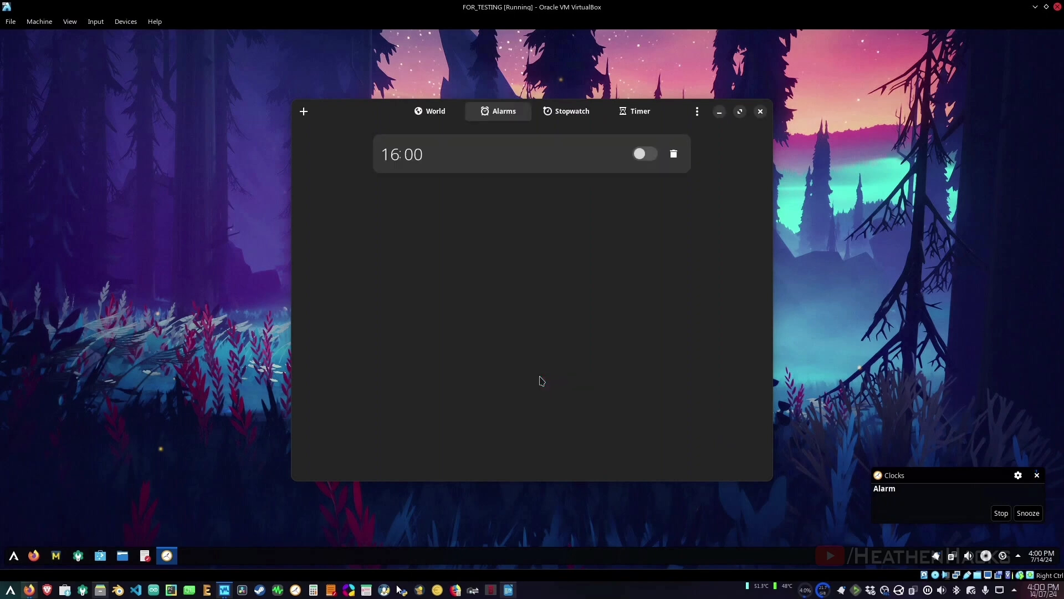